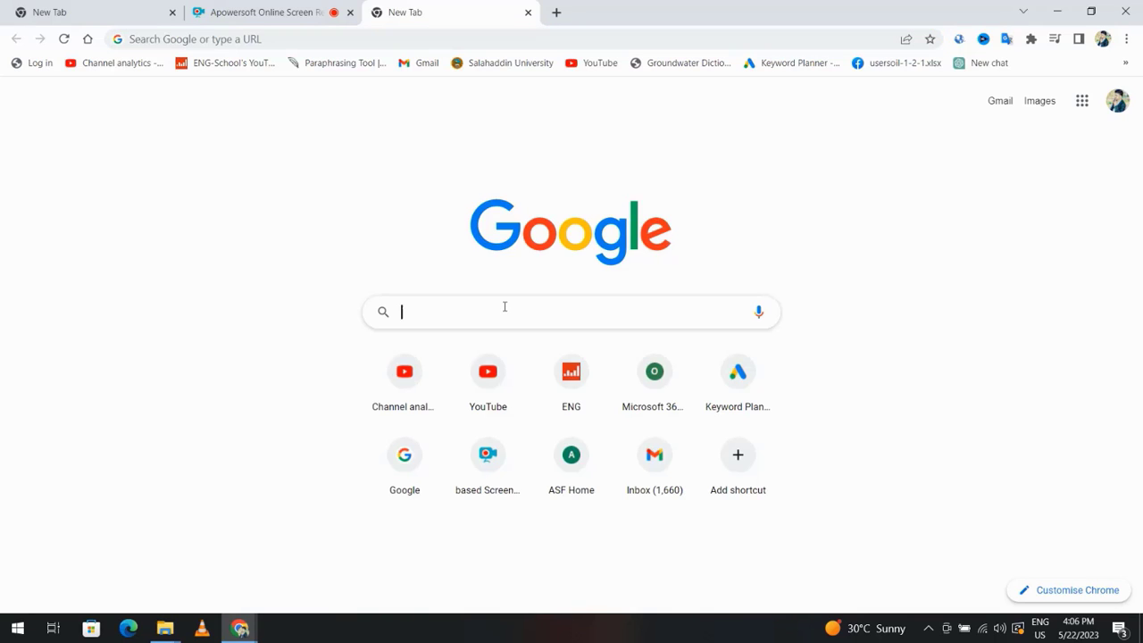
Search Google for config.office.com and reach the Microsoft 365 Apps admin center site.
{"action": "type", "text": "con"}
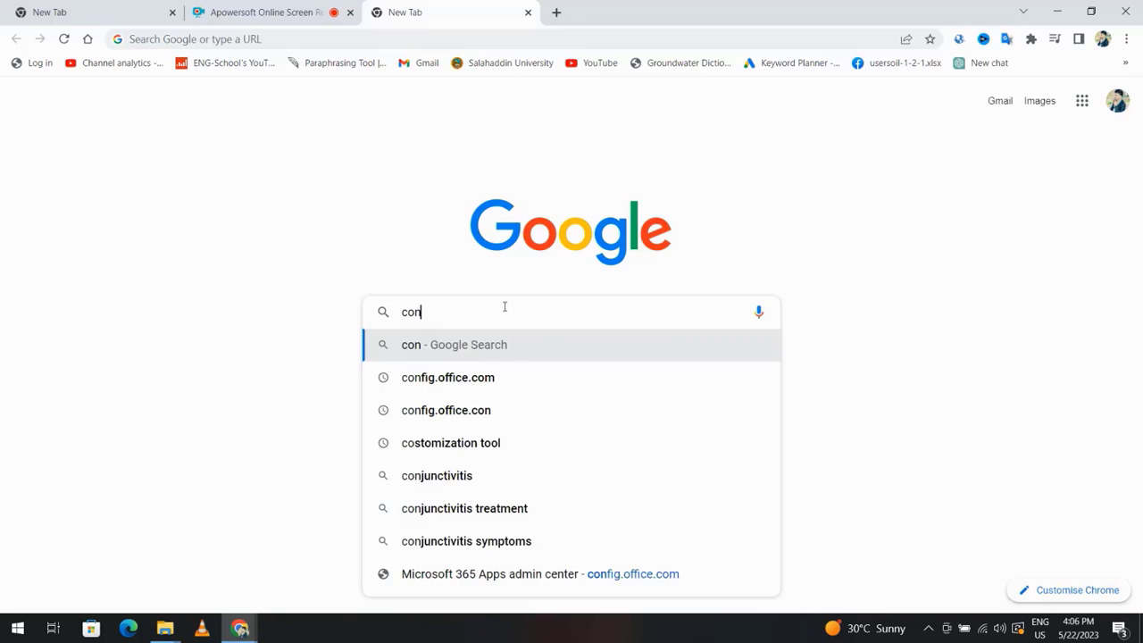
{"action": "left_click", "coordinate": [447, 377]}
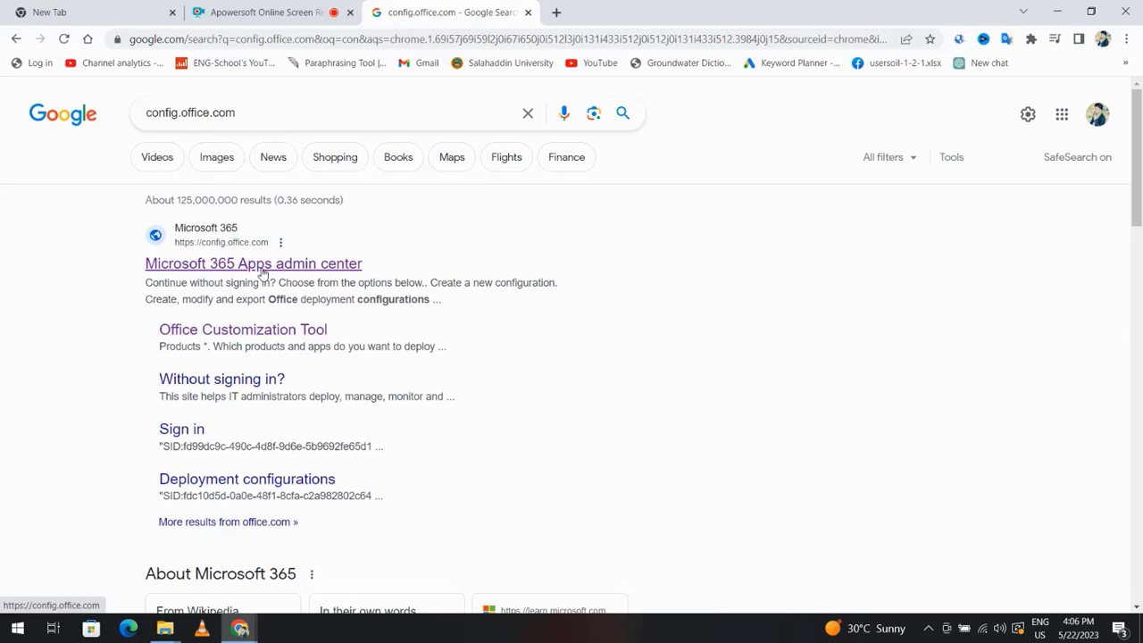
{"action": "left_click", "coordinate": [253, 263]}
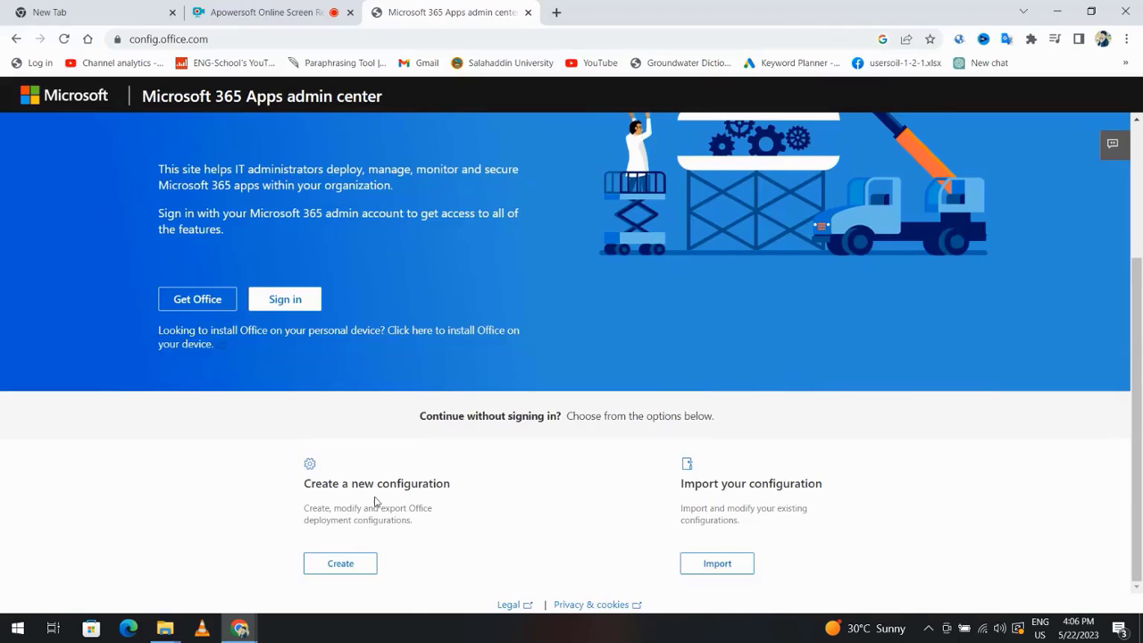
Create a deployment with Office LTSC Professional Plus 2021 Volume License plus a Language pack.
{"action": "left_click", "coordinate": [340, 562]}
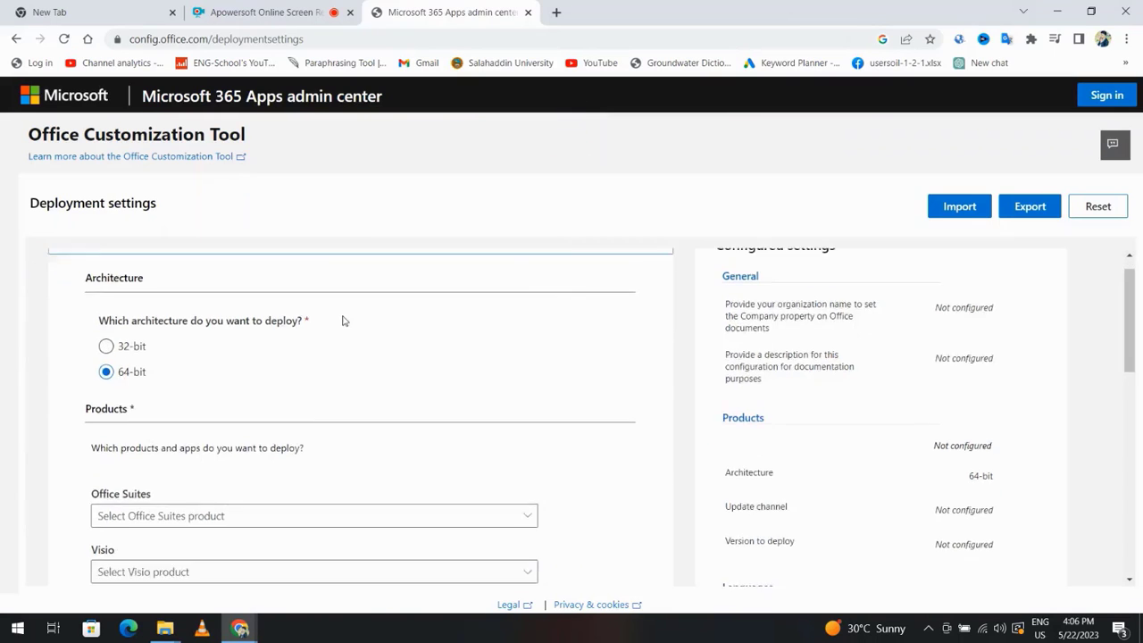
{"action": "scroll", "scroll_direction": "down", "scroll_amount": 3}
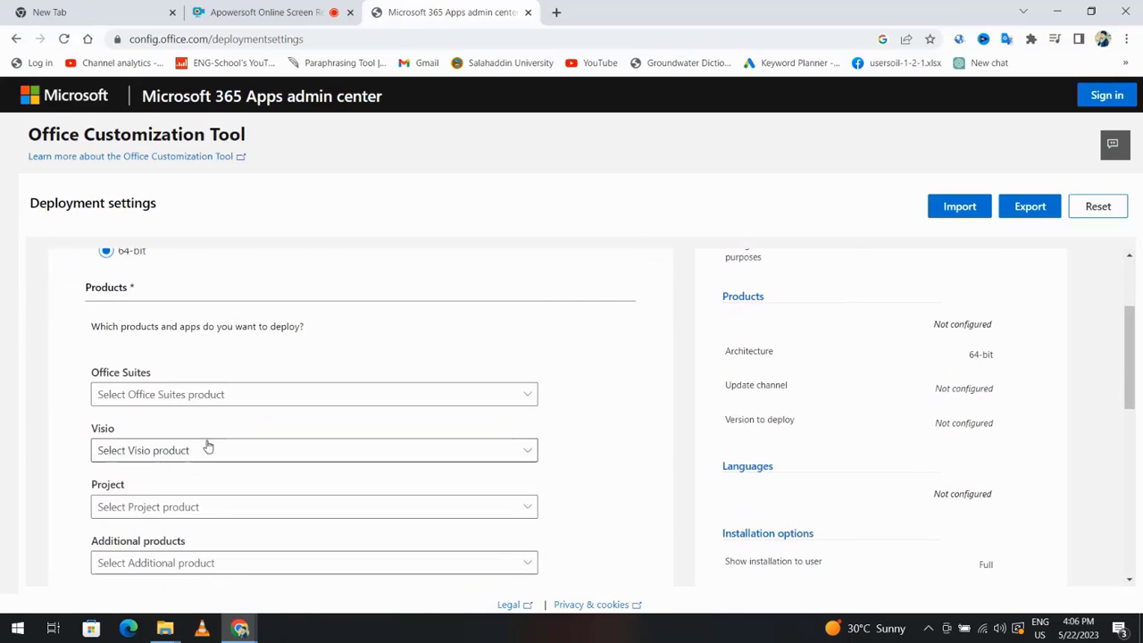
{"action": "left_click", "coordinate": [314, 394]}
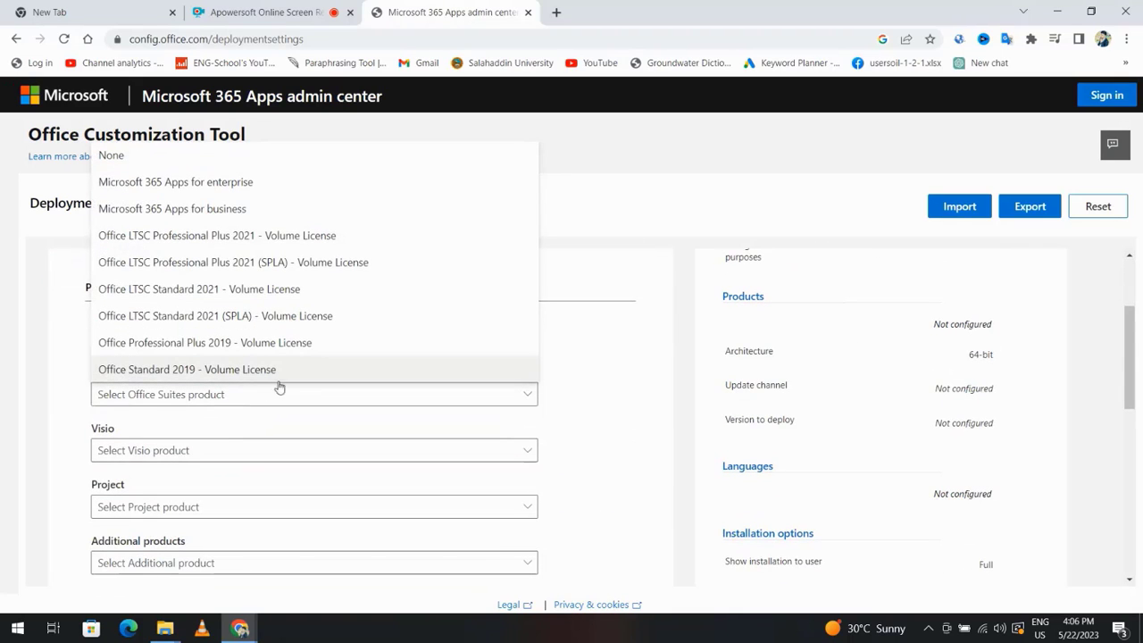
{"action": "mouse_move", "coordinate": [221, 373]}
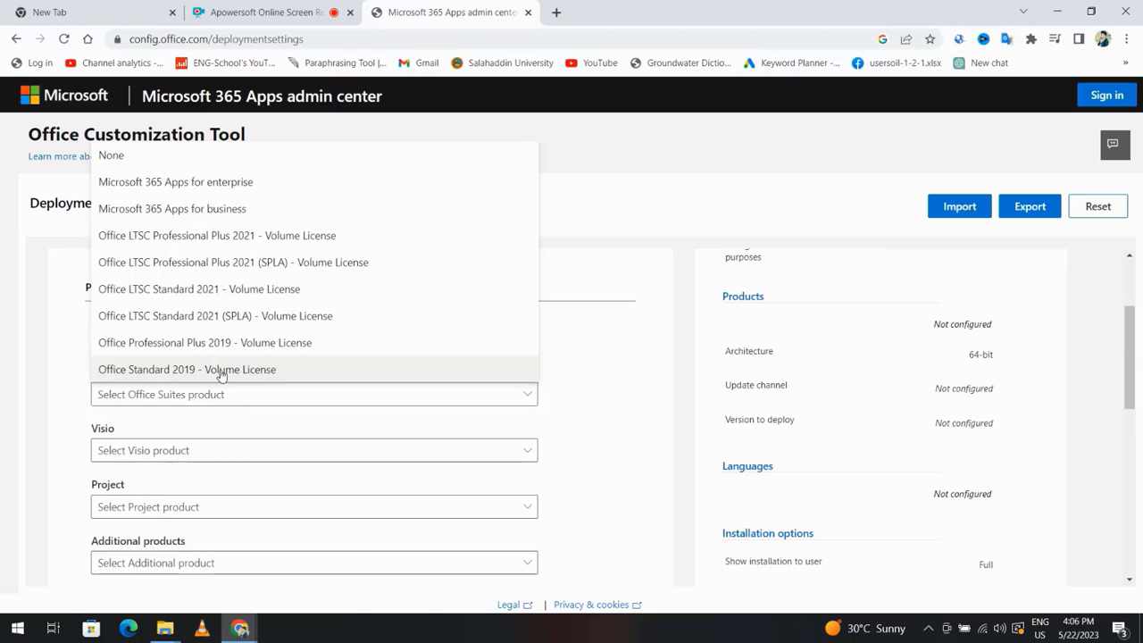
{"action": "mouse_move", "coordinate": [187, 208]}
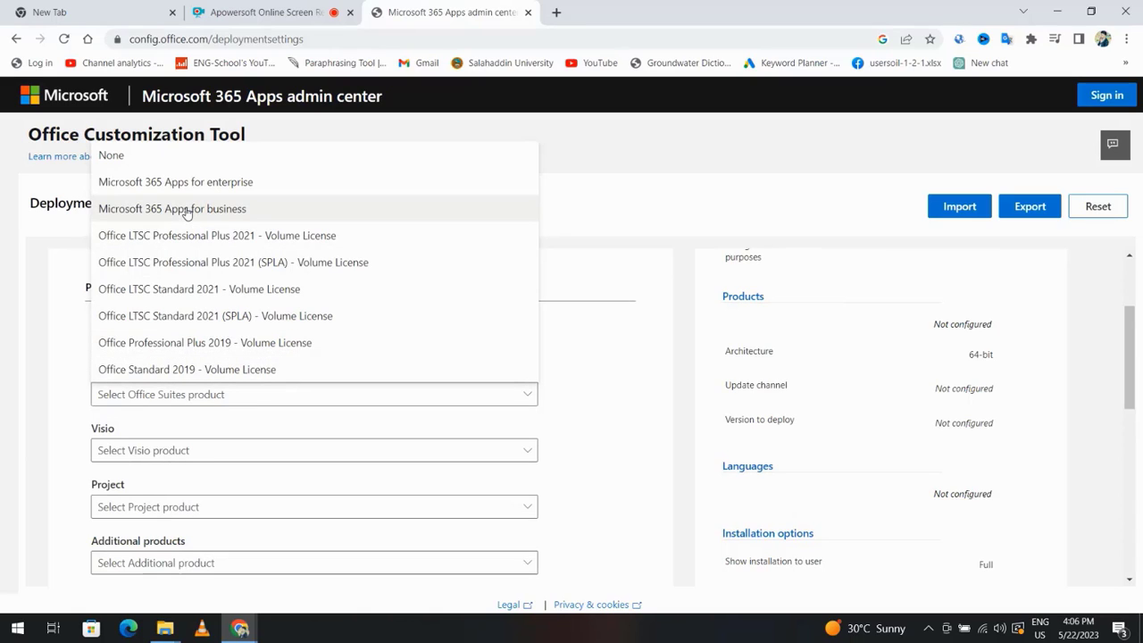
{"action": "mouse_move", "coordinate": [206, 239]}
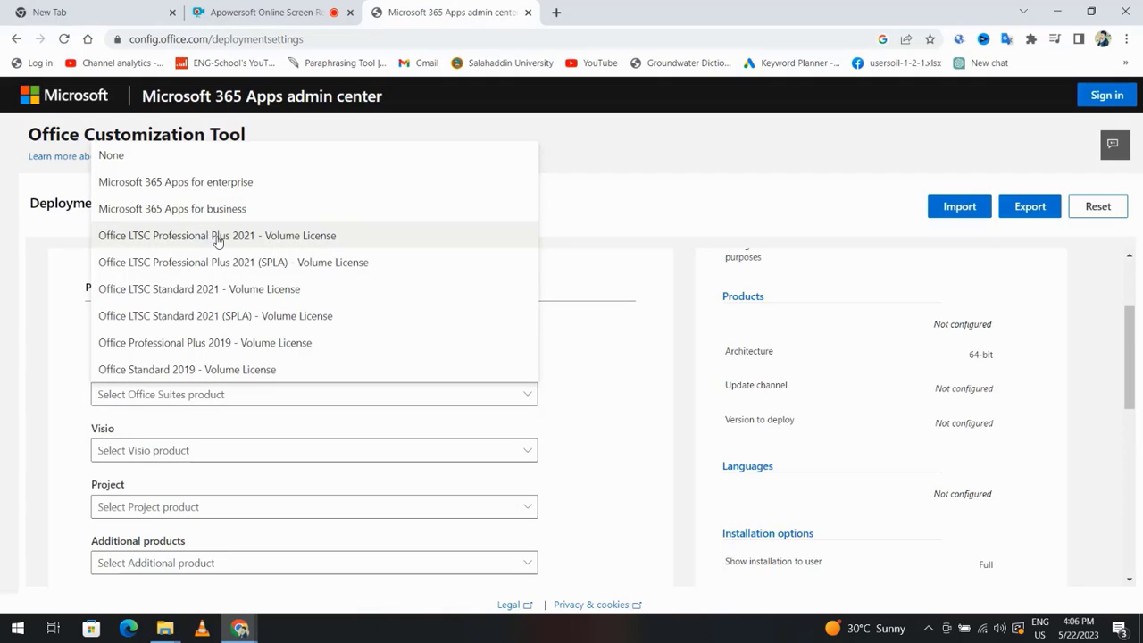
{"action": "left_click", "coordinate": [217, 235]}
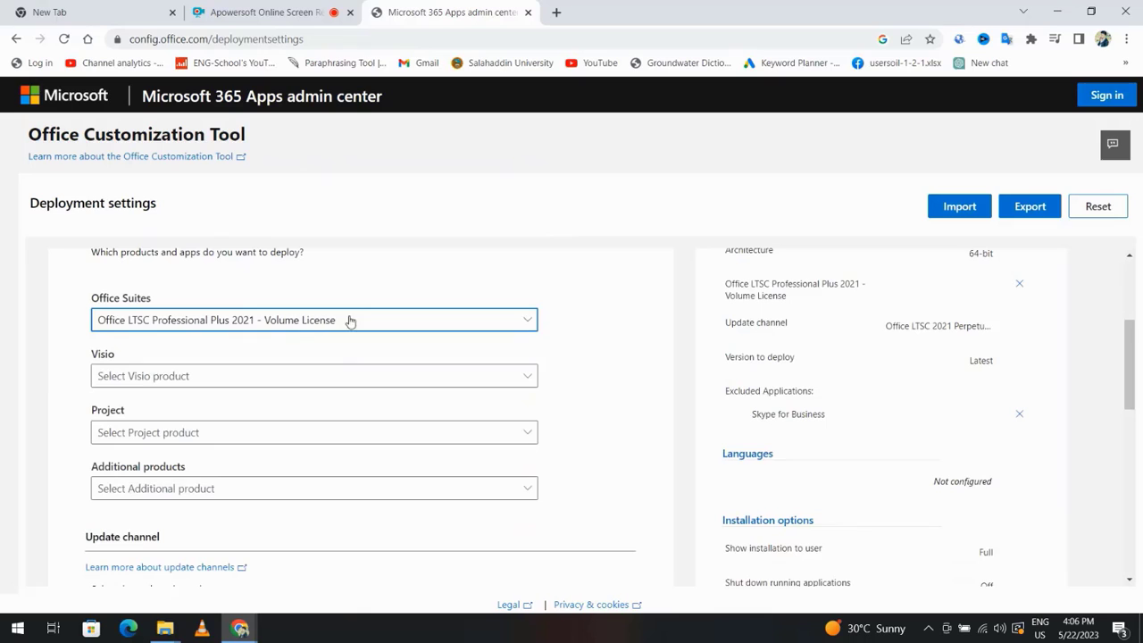
{"action": "left_click", "coordinate": [314, 488]}
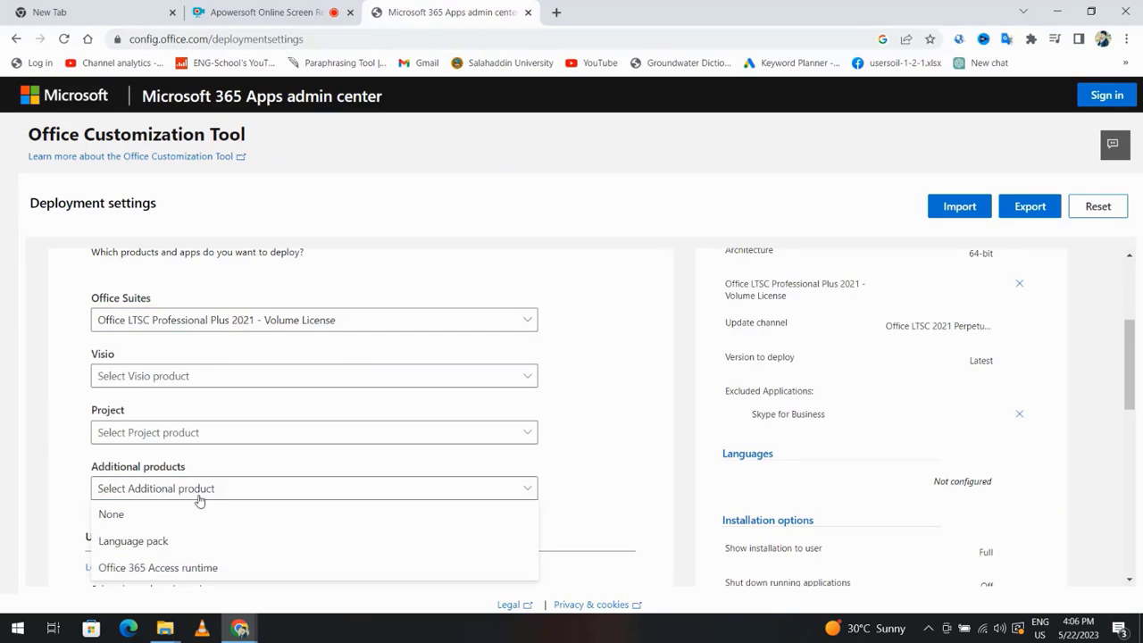
{"action": "left_click", "coordinate": [132, 540]}
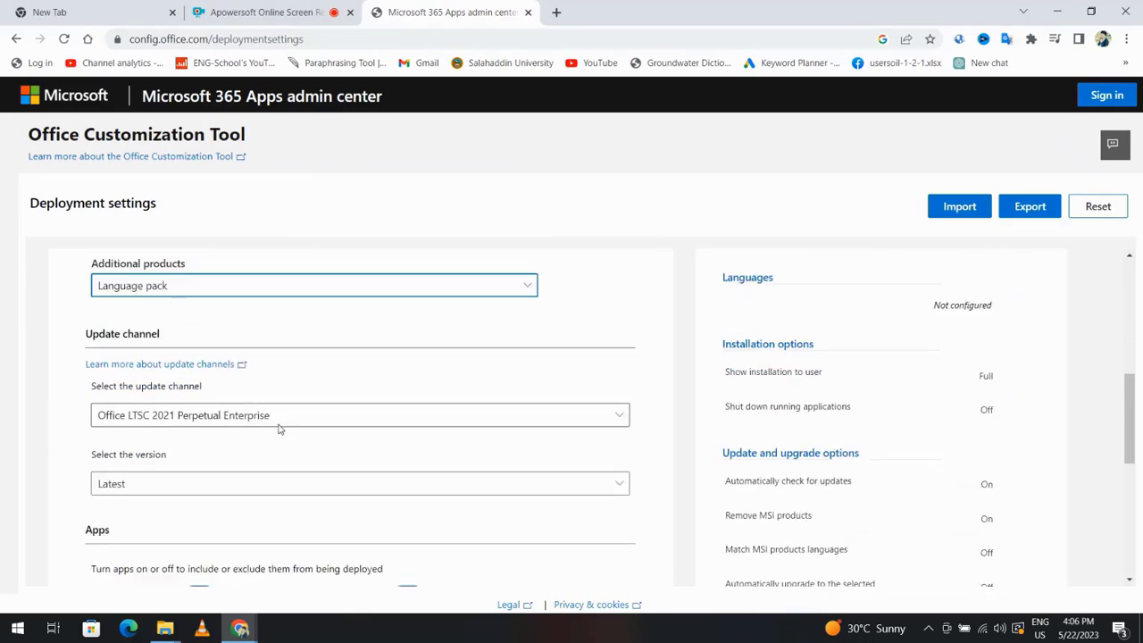
Switch Access and Publisher off in the Apps list, leaving the remaining apps included.
{"action": "scroll", "scroll_direction": "down", "scroll_amount": 3}
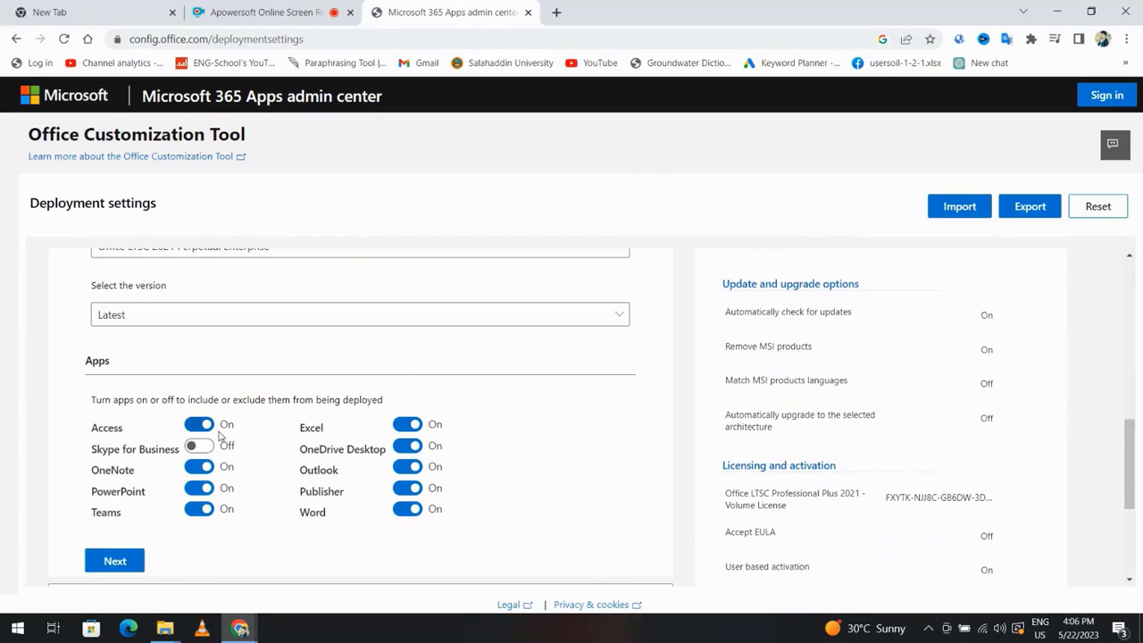
{"action": "left_click", "coordinate": [198, 425]}
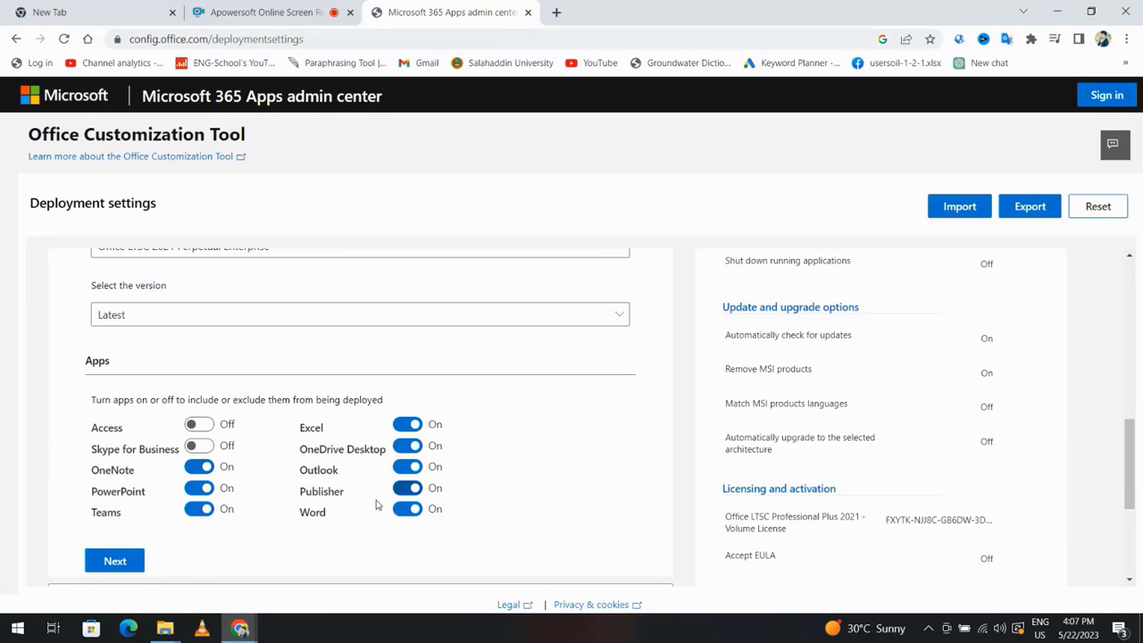
{"action": "left_click", "coordinate": [407, 488]}
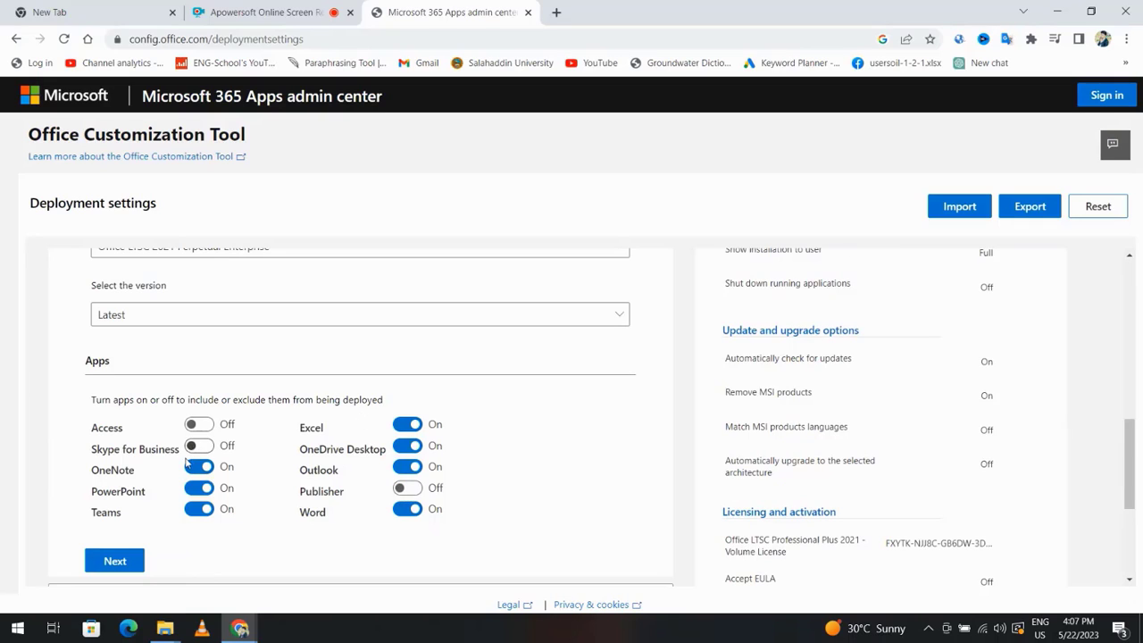
{"action": "scroll", "scroll_direction": "down", "scroll_amount": 3}
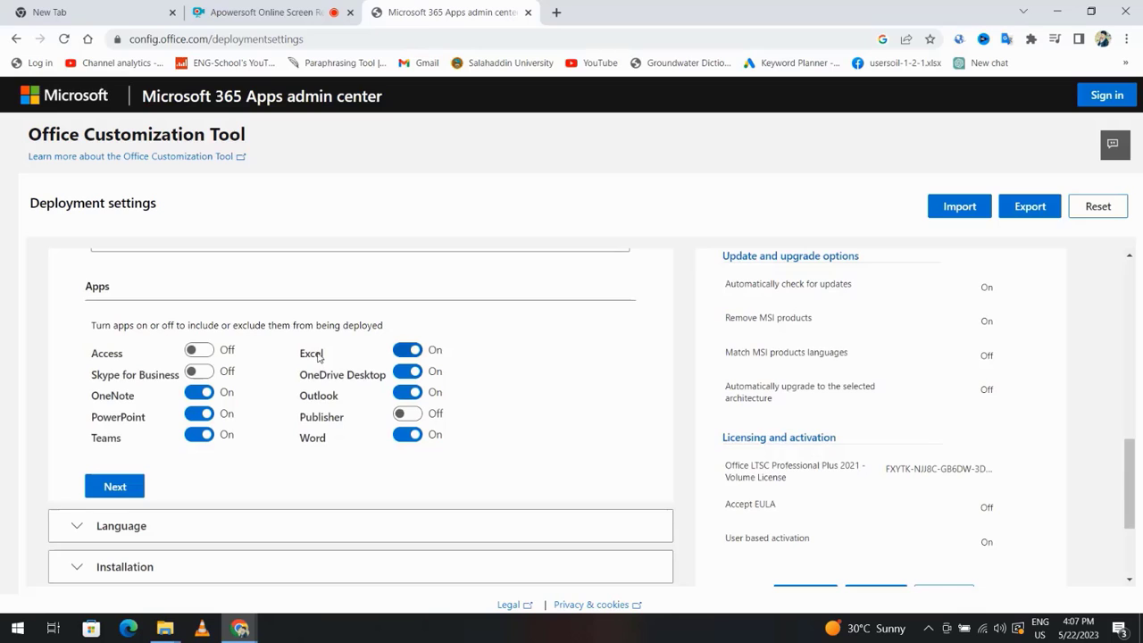
{"action": "mouse_move", "coordinate": [324, 444]}
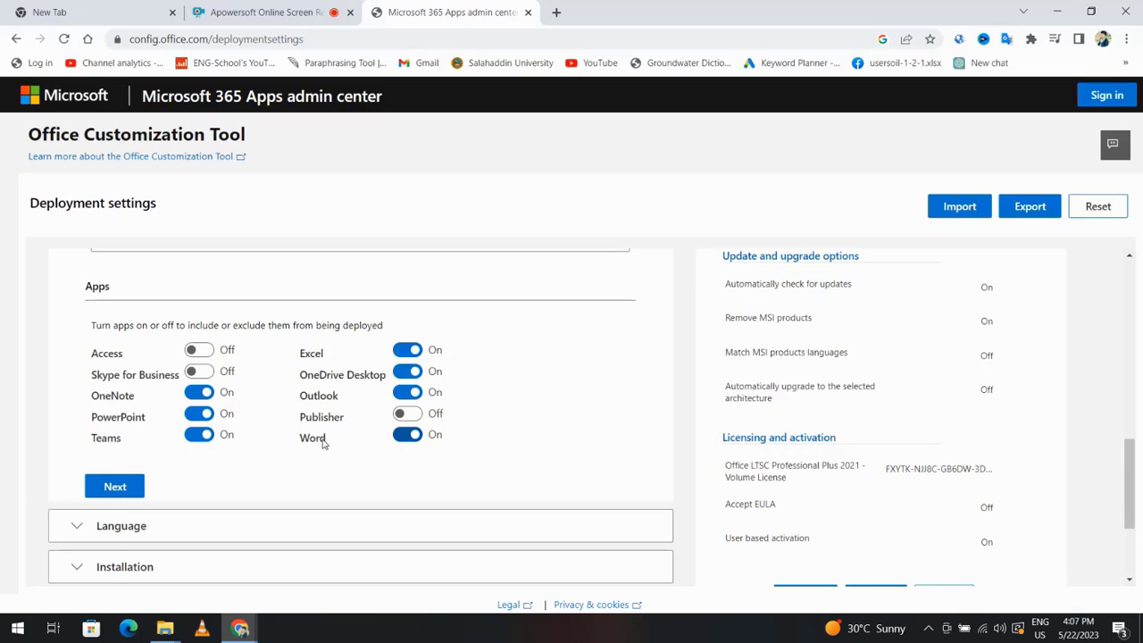
{"action": "scroll", "scroll_direction": "down", "scroll_amount": 3}
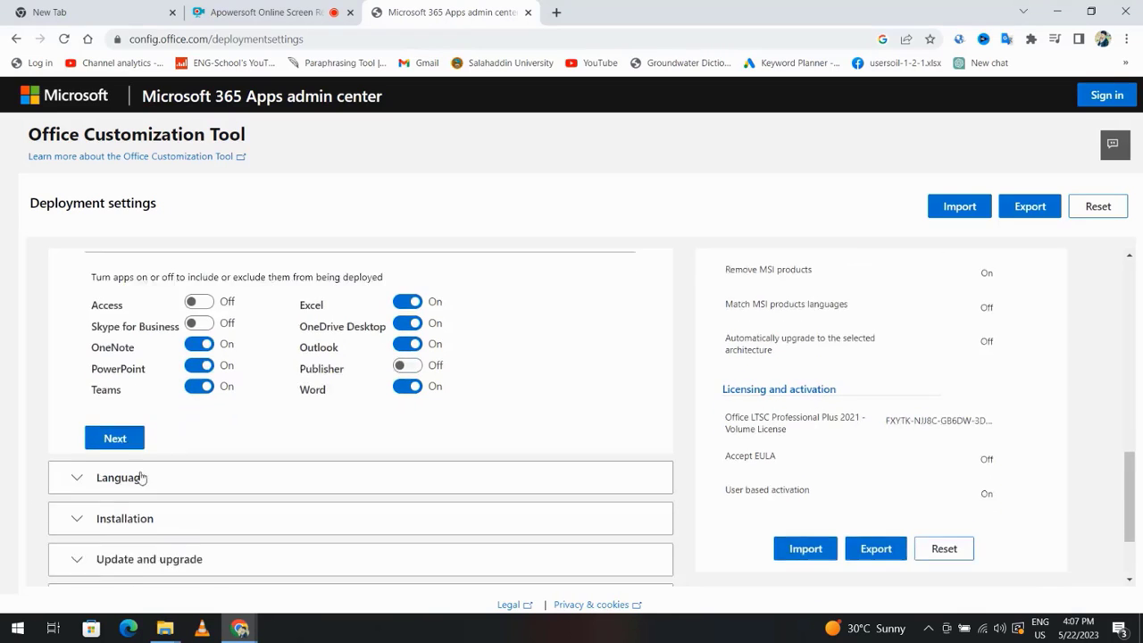
Make English (United States) the primary language and continue to the Installation section.
{"action": "left_click", "coordinate": [121, 477]}
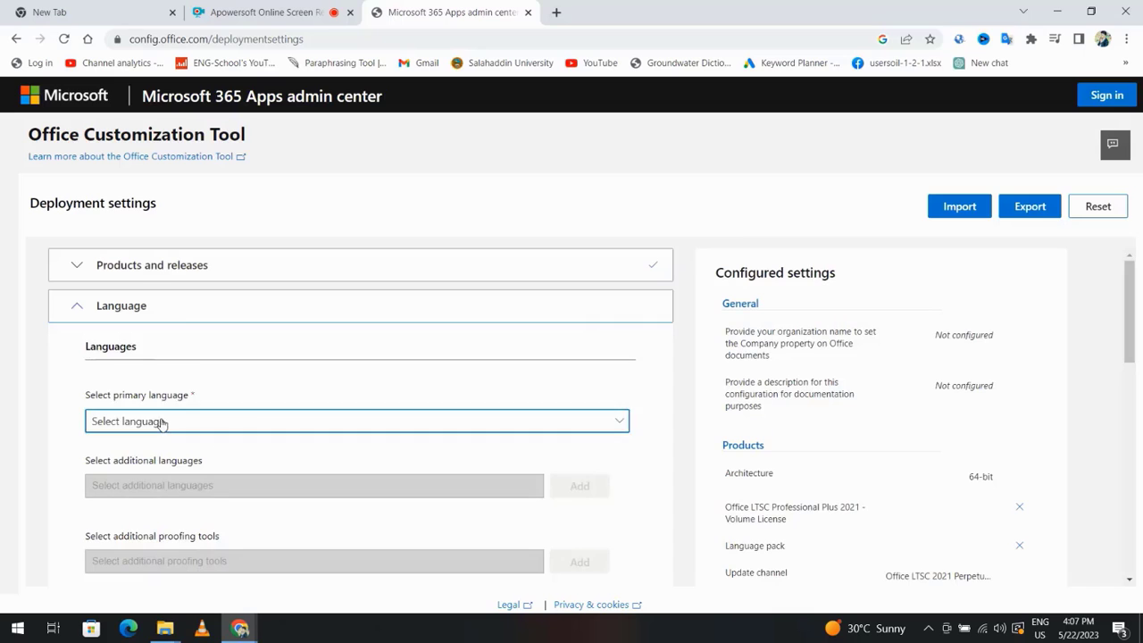
{"action": "left_click", "coordinate": [356, 421]}
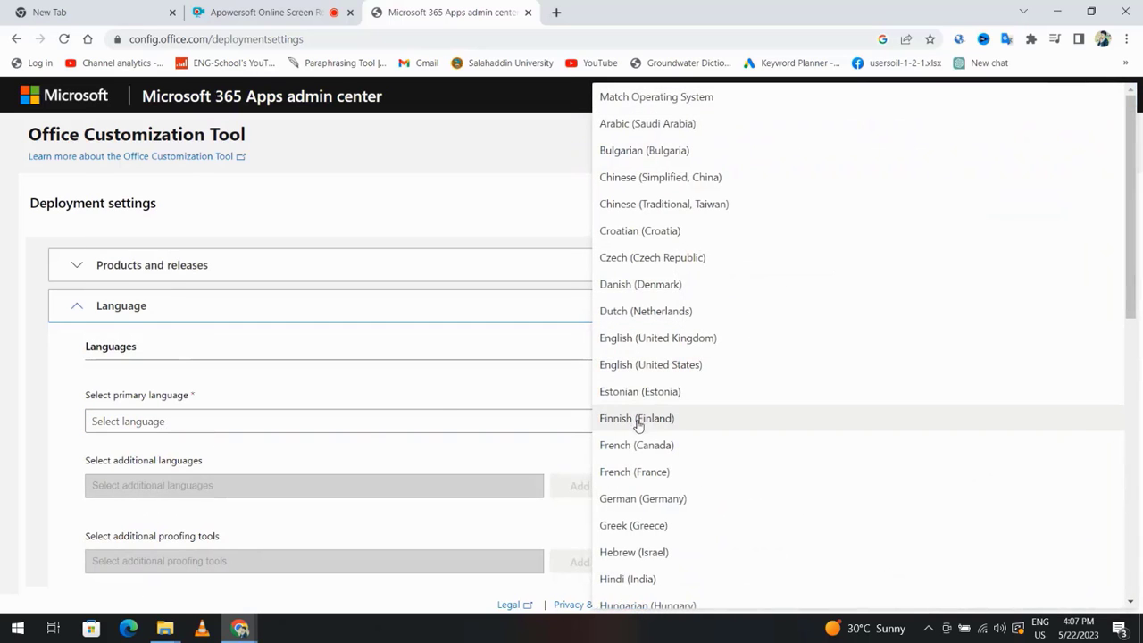
{"action": "left_click", "coordinate": [650, 364]}
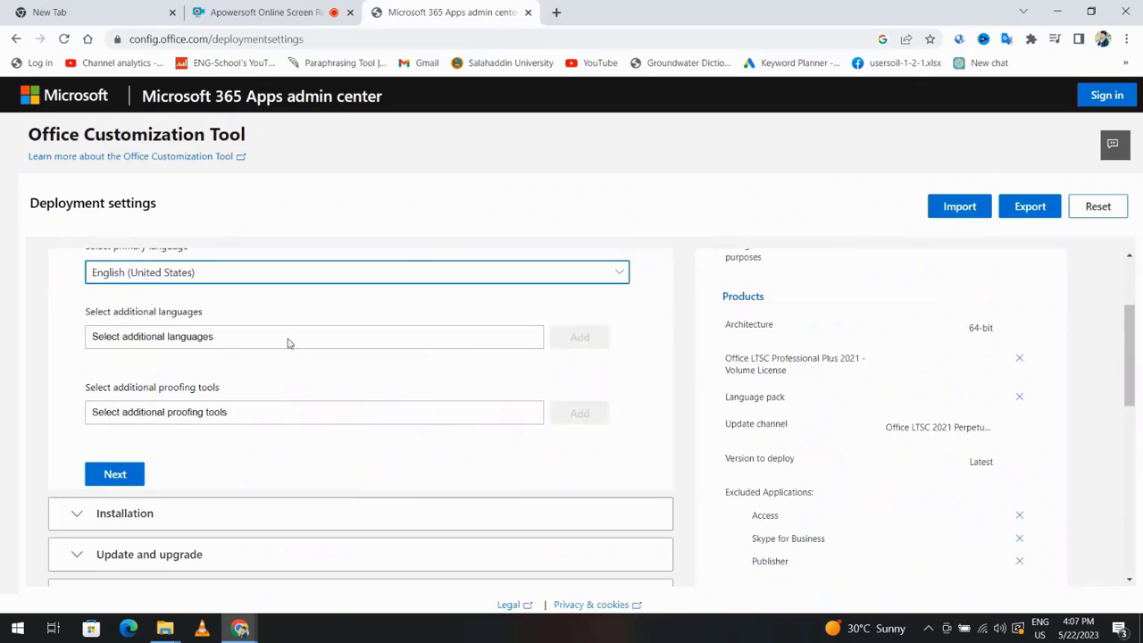
{"action": "left_click", "coordinate": [315, 336]}
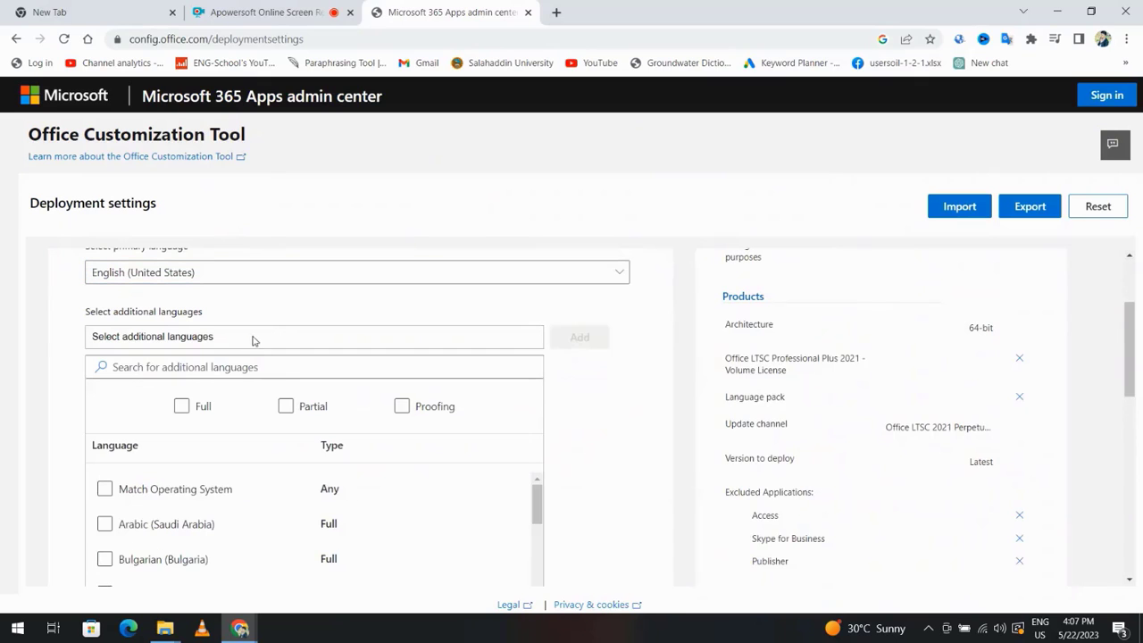
{"action": "left_click", "coordinate": [104, 410]}
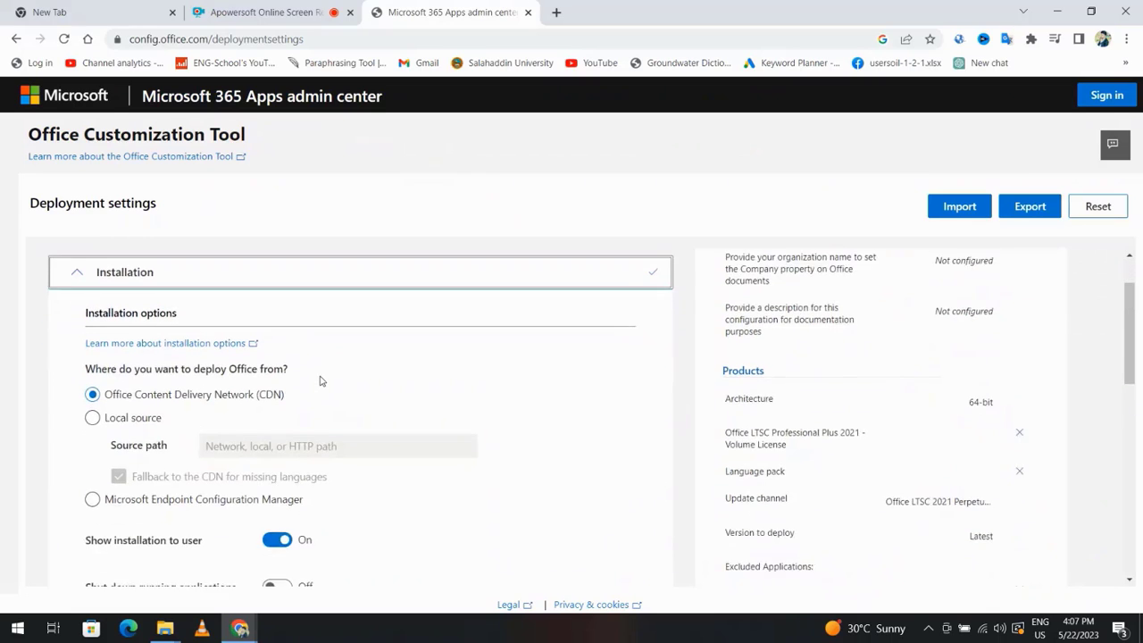
Accept the default upgrade options and continue to Licensing and activation with the KMS key.
{"action": "scroll", "scroll_direction": "down", "scroll_amount": 3}
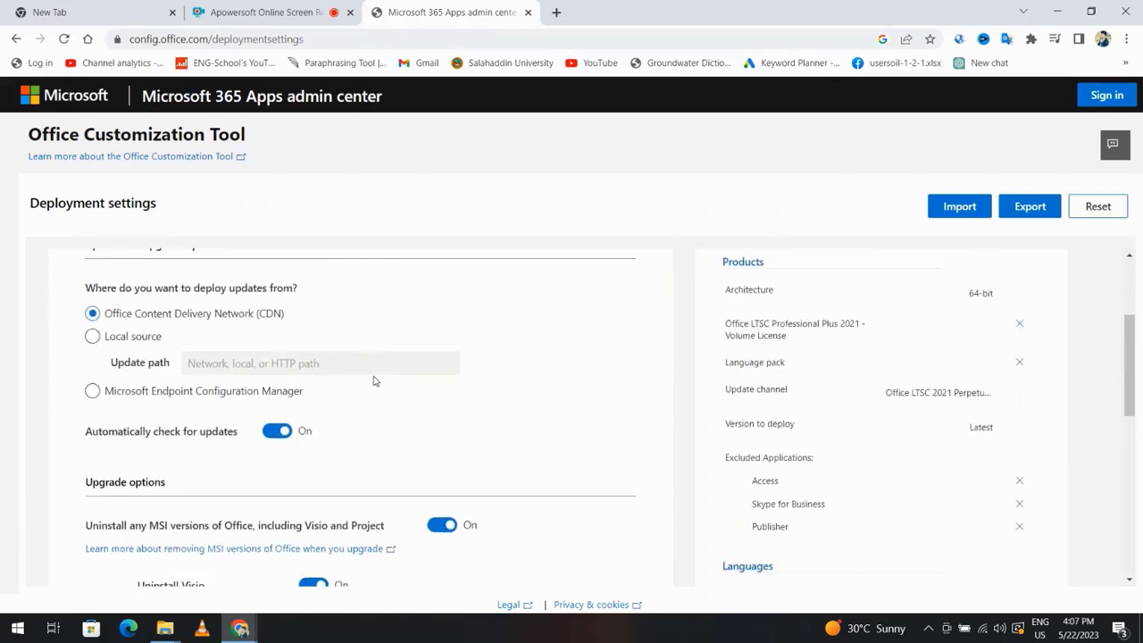
{"action": "scroll", "scroll_direction": "down", "scroll_amount": 3}
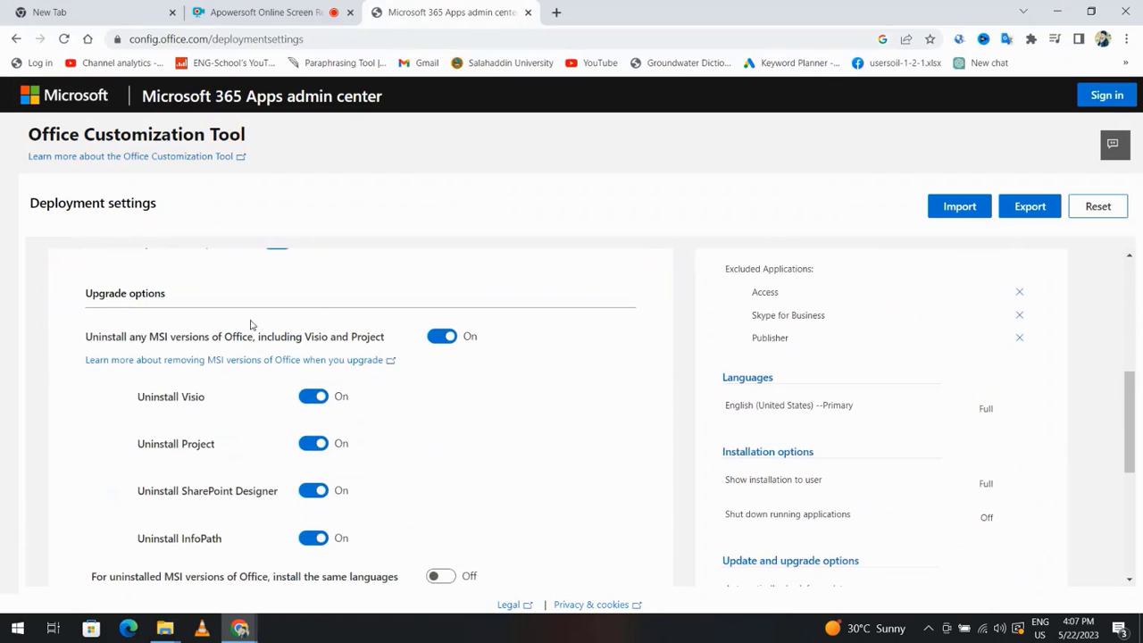
{"action": "left_click", "coordinate": [441, 335]}
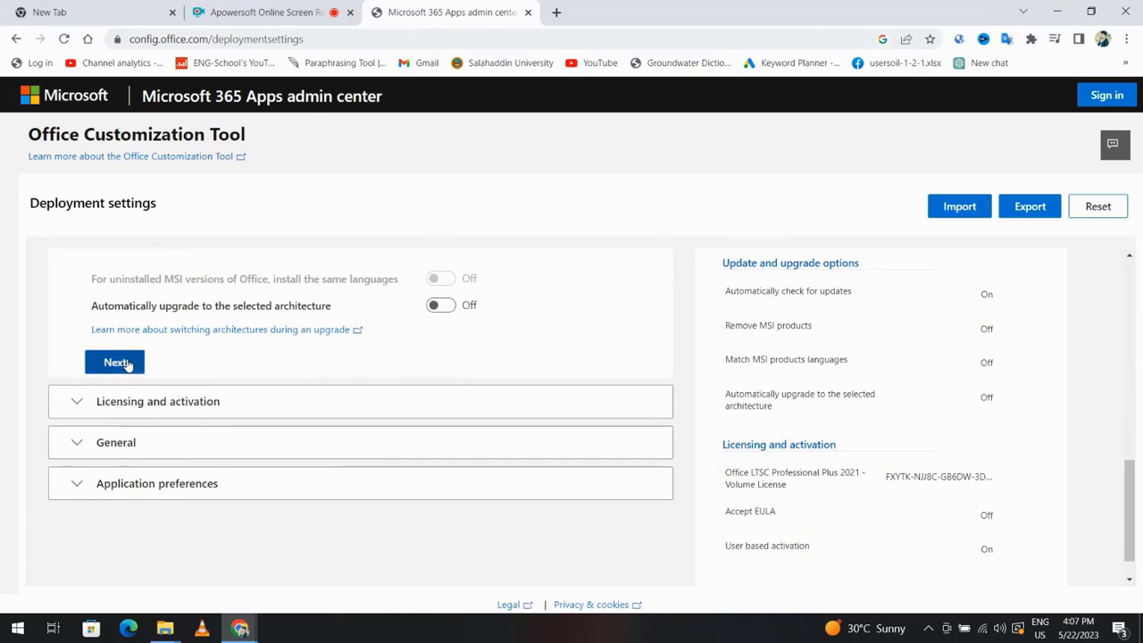
{"action": "left_click", "coordinate": [115, 362]}
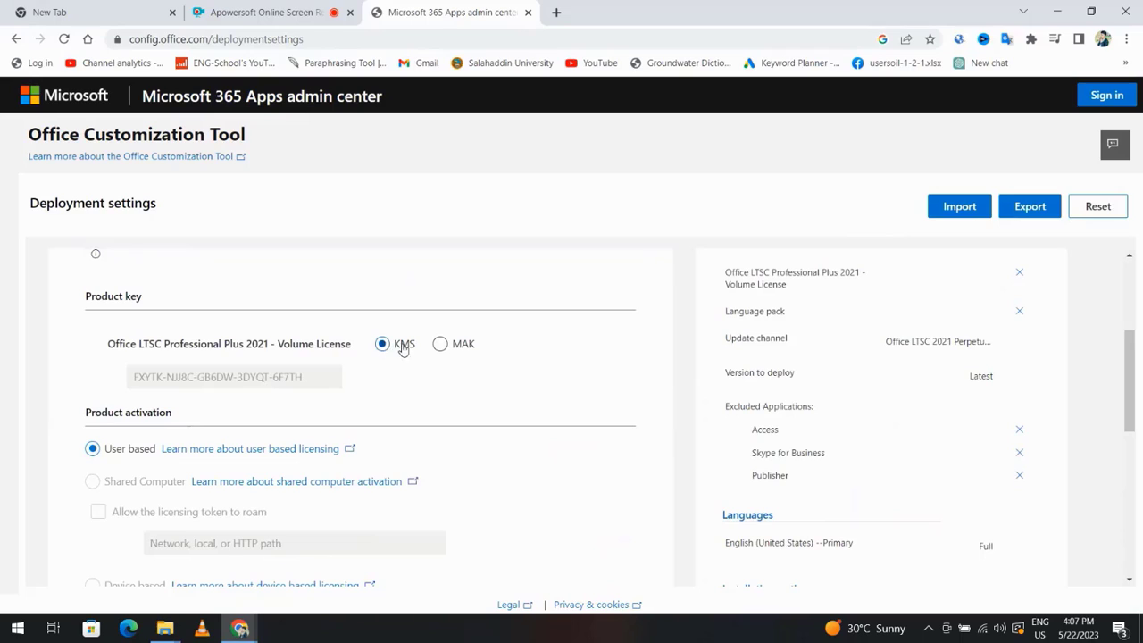
Select the MAK product key type and scroll through Application preferences to Finish.
{"action": "left_click", "coordinate": [440, 343]}
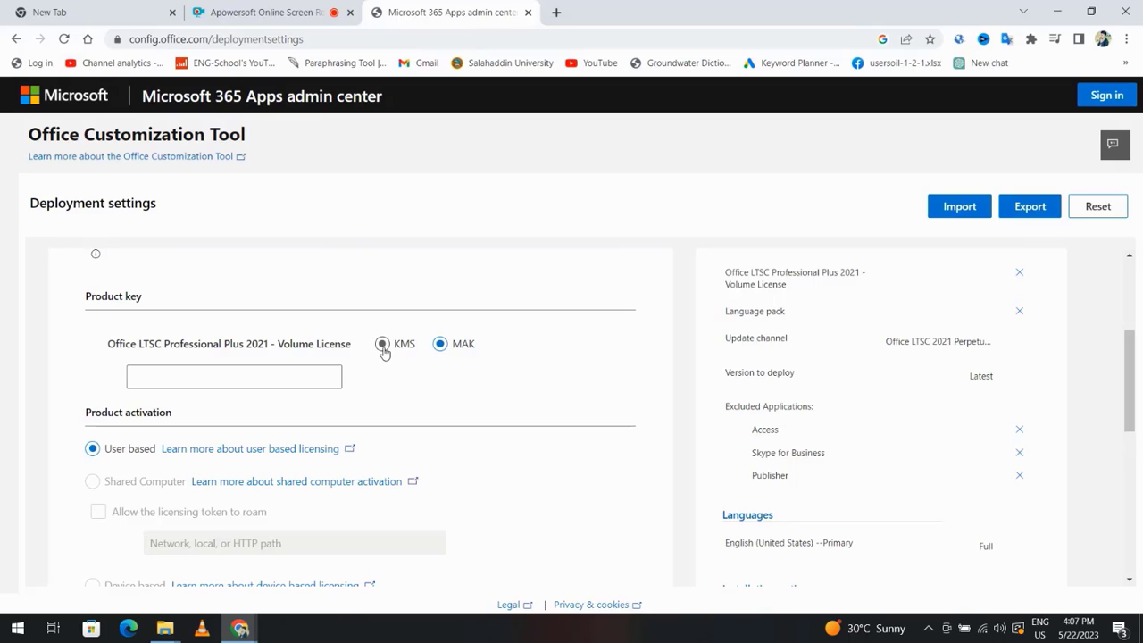
{"action": "scroll", "scroll_direction": "down", "scroll_amount": 3}
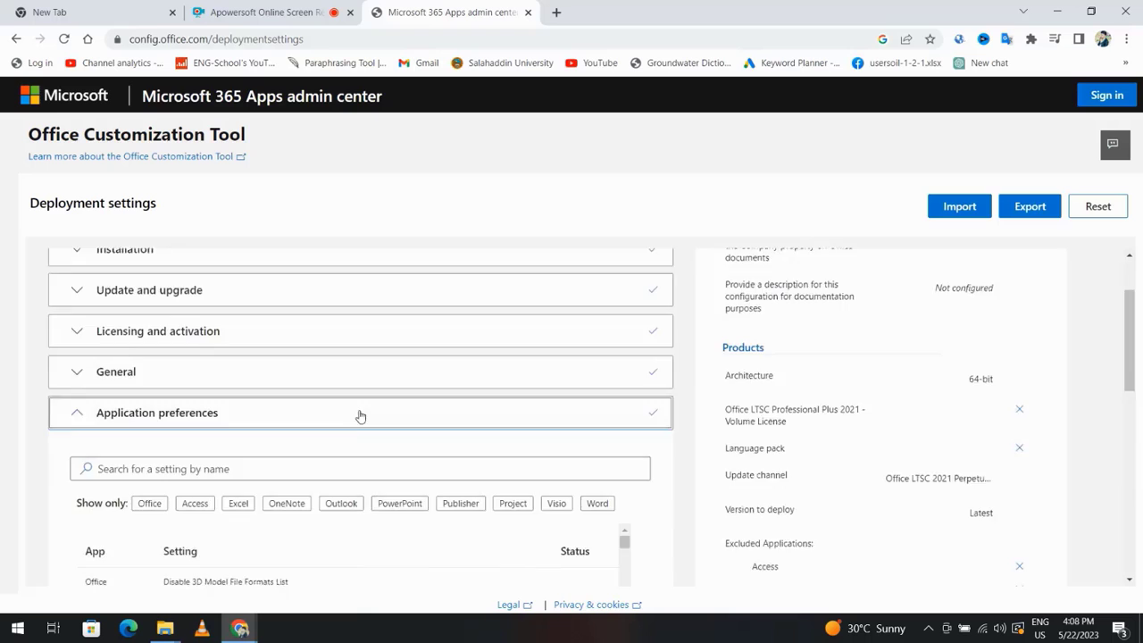
{"action": "scroll", "scroll_direction": "down", "scroll_amount": 3}
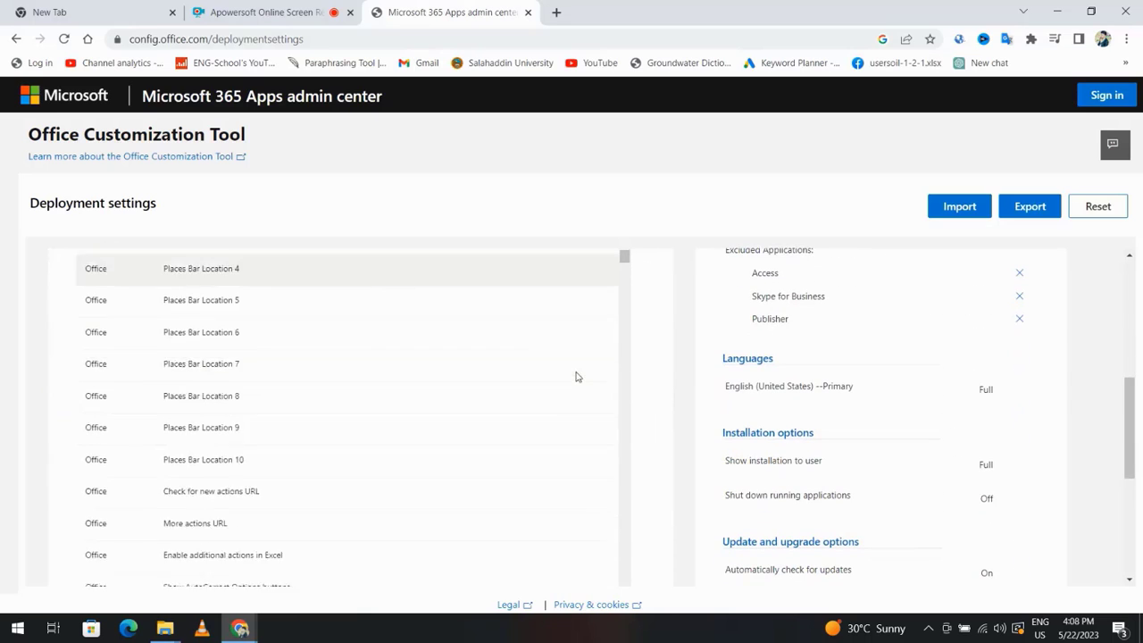
{"action": "scroll", "scroll_direction": "down", "scroll_amount": 3}
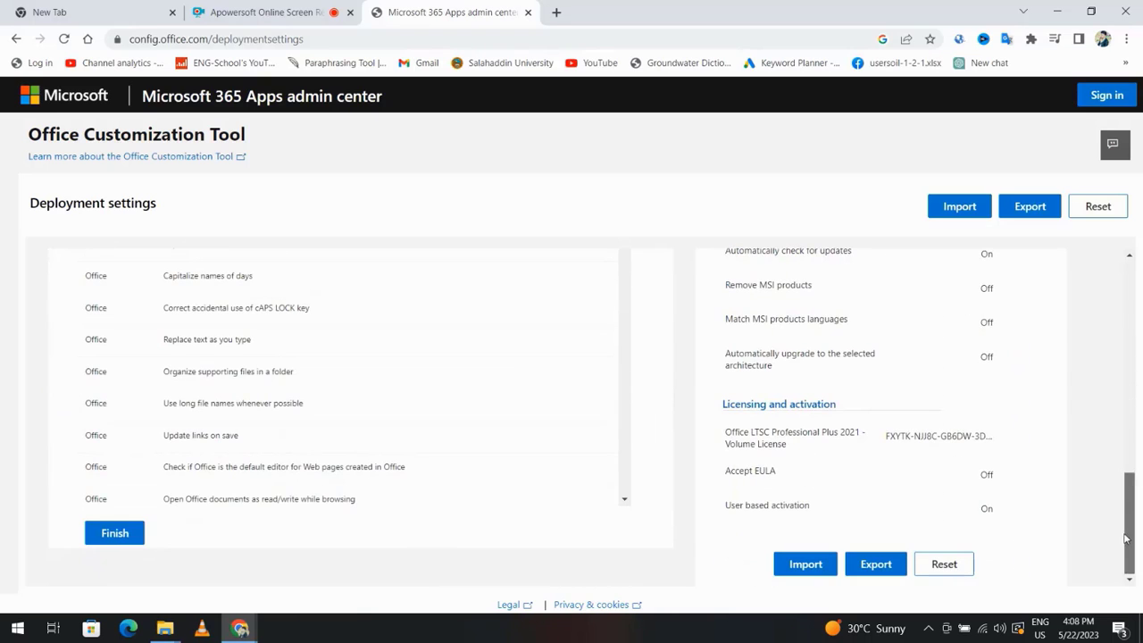
Finish with Office Open XML formats as default and export the settings as Configuration.xml.
{"action": "left_click", "coordinate": [115, 532]}
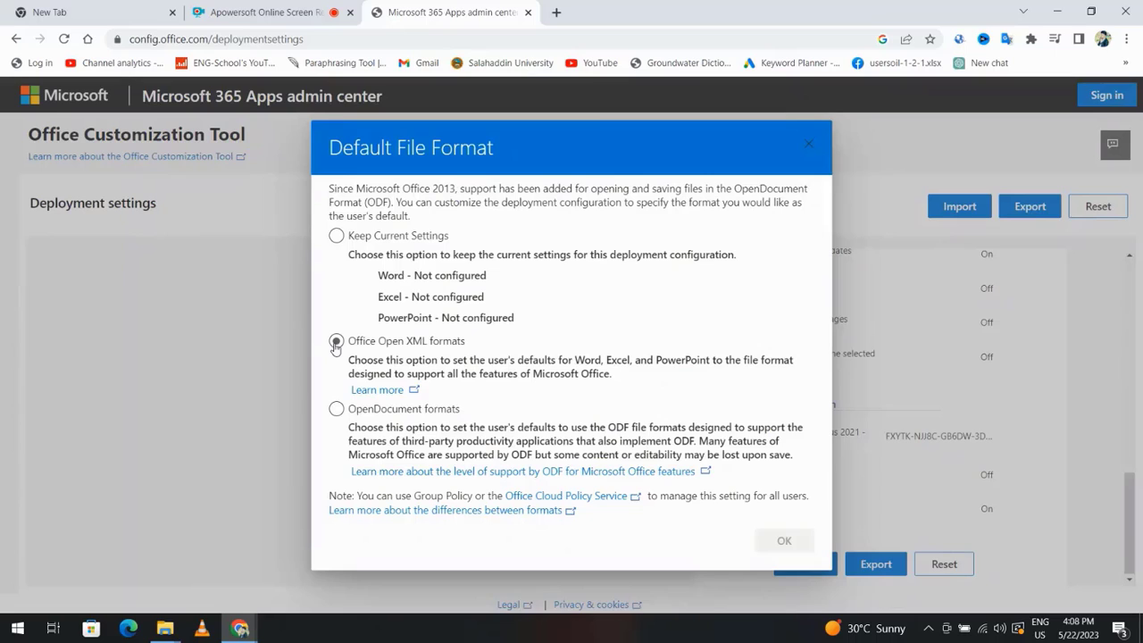
{"action": "left_click", "coordinate": [784, 541]}
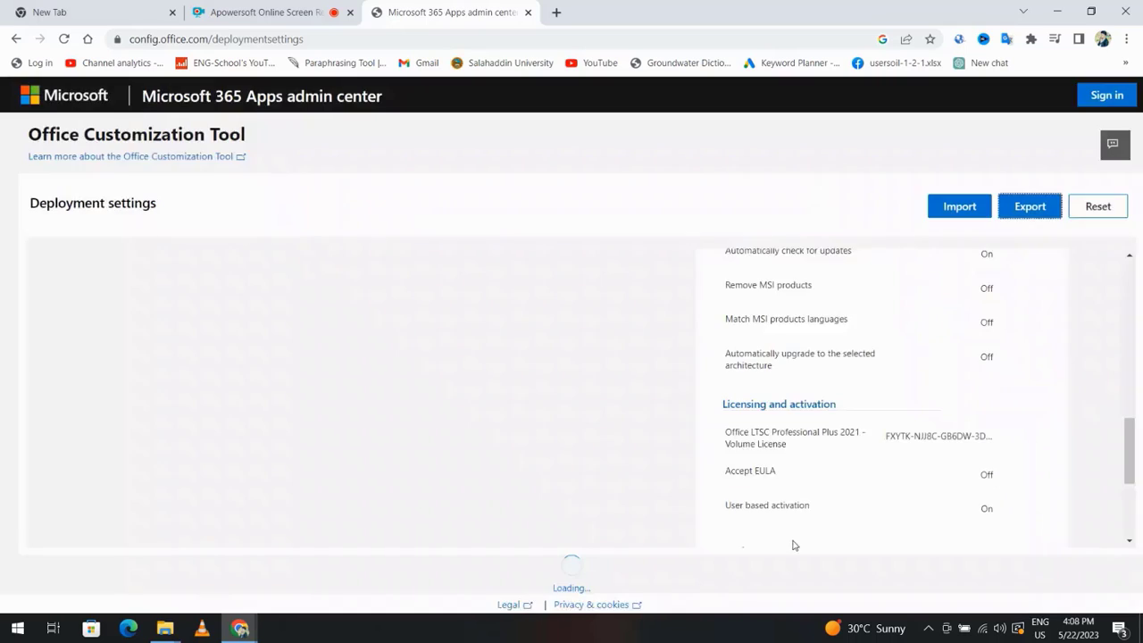
{"action": "left_click", "coordinate": [1030, 206]}
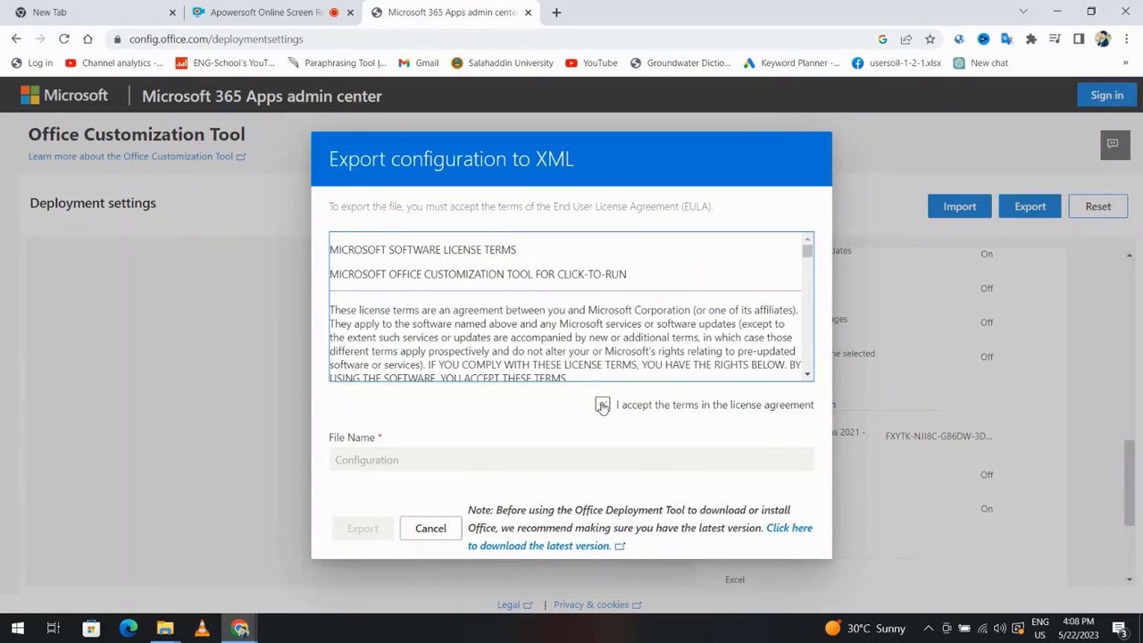
{"action": "left_click", "coordinate": [429, 528]}
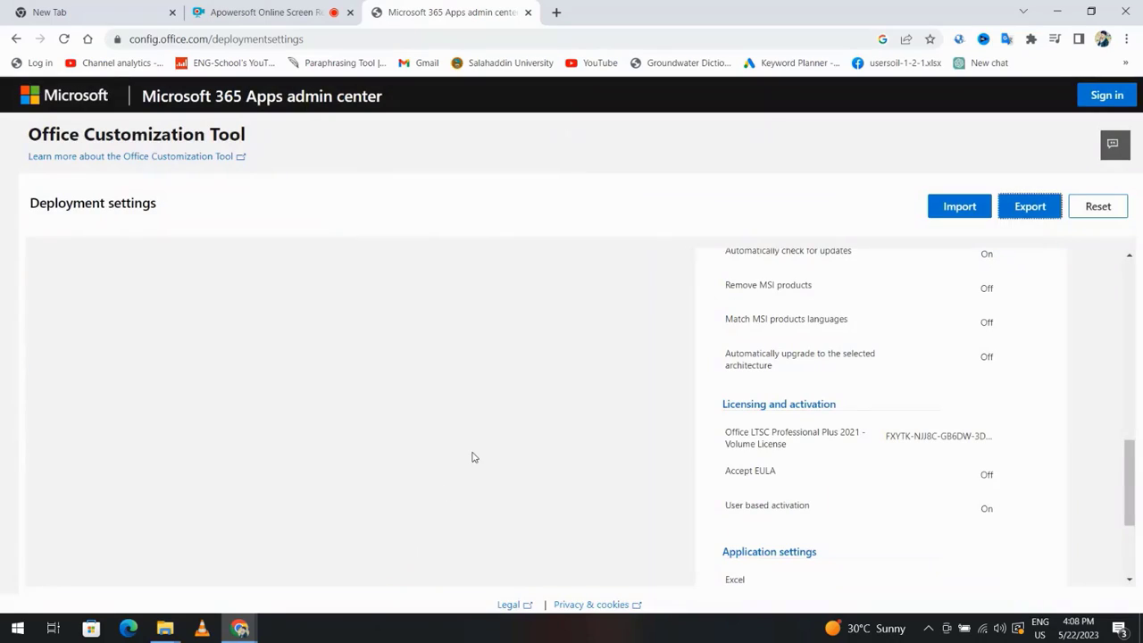
{"action": "left_click", "coordinate": [1030, 207]}
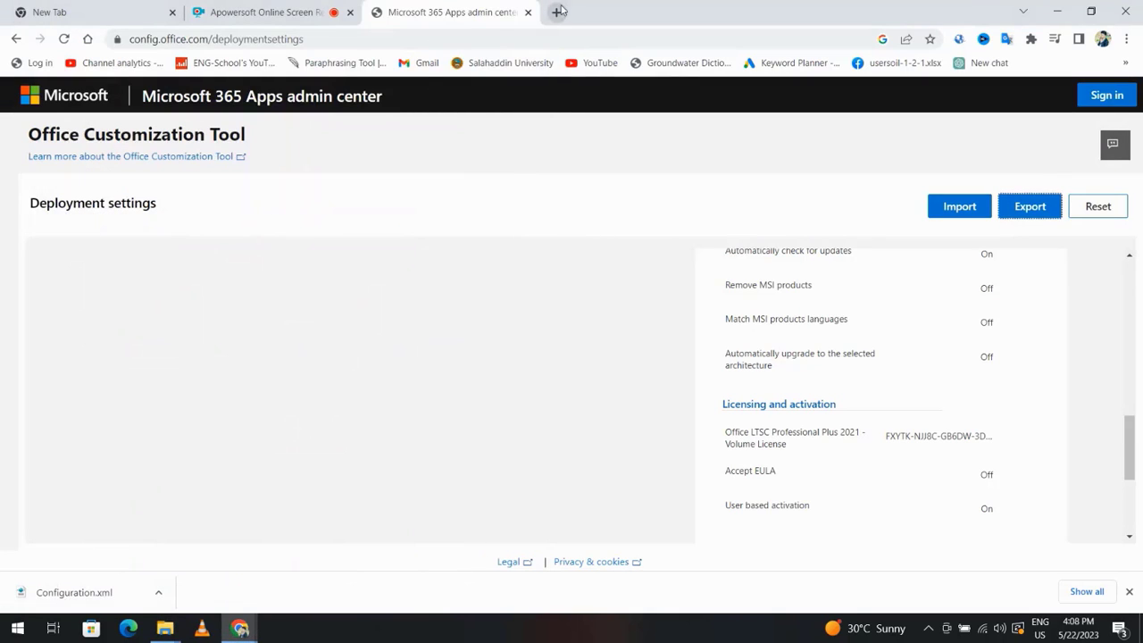
Search Google for 'office deployment tool' in a new Chrome tab.
{"action": "left_click", "coordinate": [560, 11]}
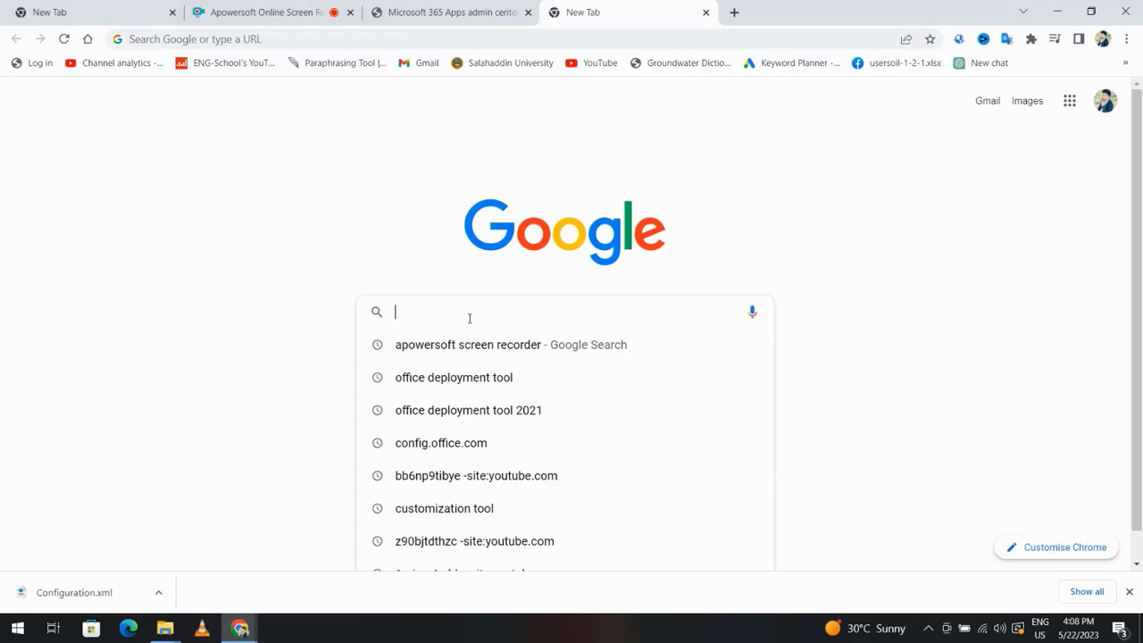
{"action": "type", "text": "office deployment tool"}
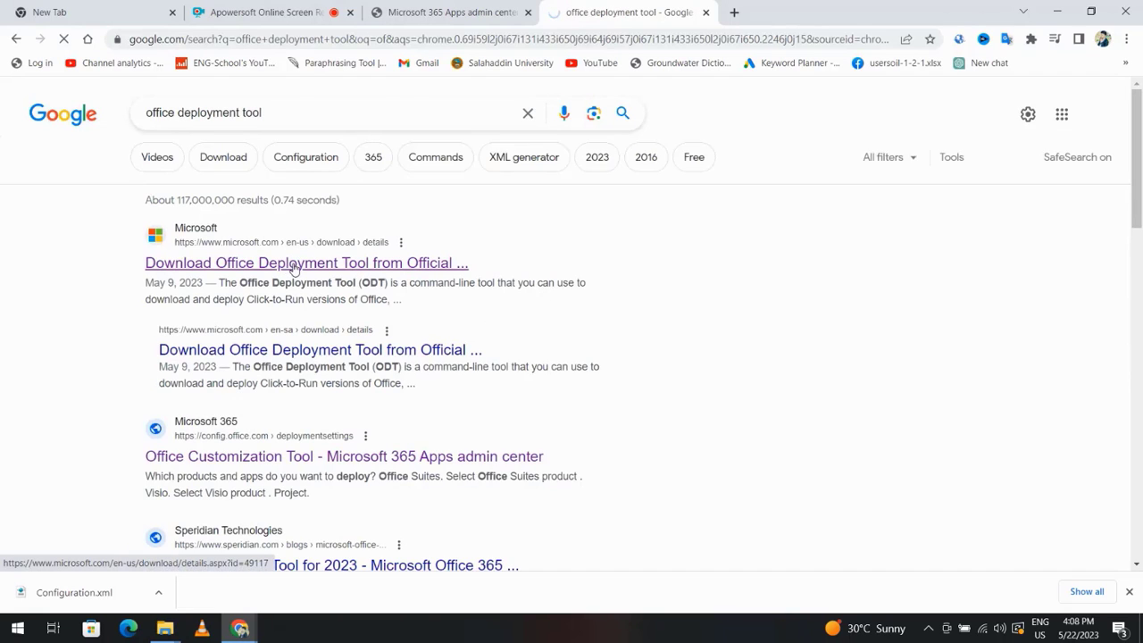
Download the Office Deployment Tool from its official Microsoft Download Center page.
{"action": "left_click", "coordinate": [307, 263]}
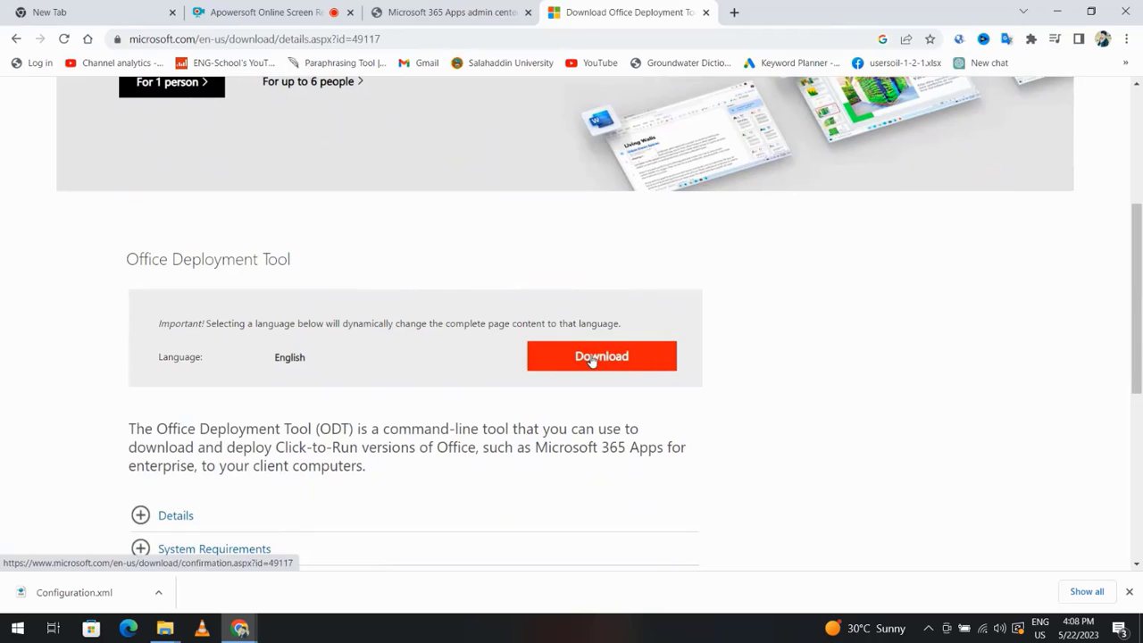
{"action": "left_click", "coordinate": [601, 356]}
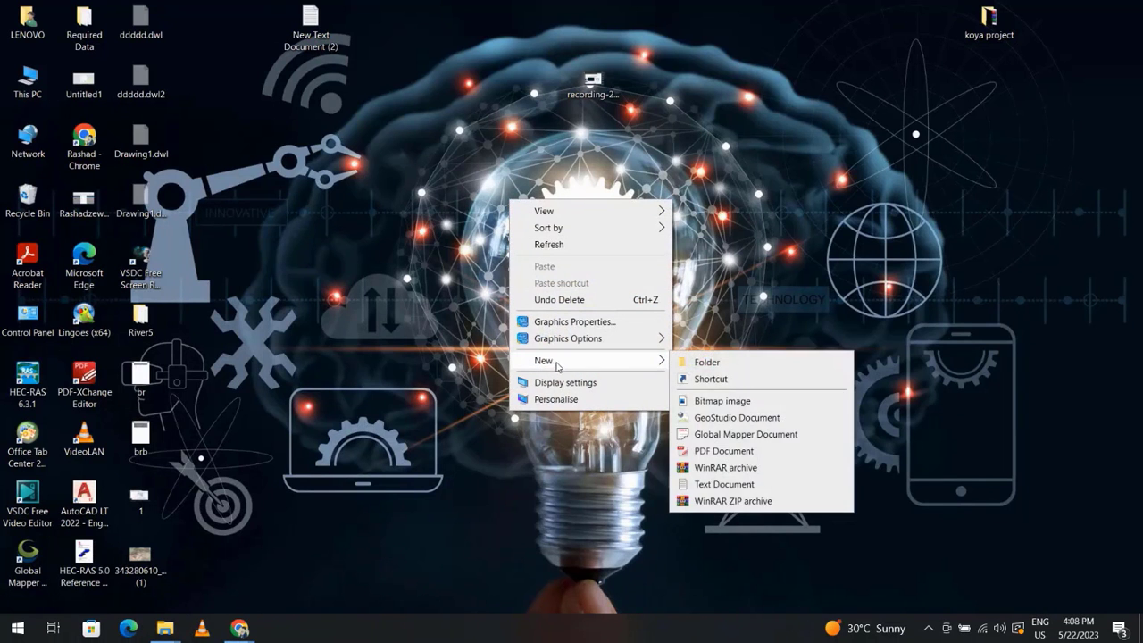
Create a desktop folder named 'office 2023'.
{"action": "left_click", "coordinate": [706, 362]}
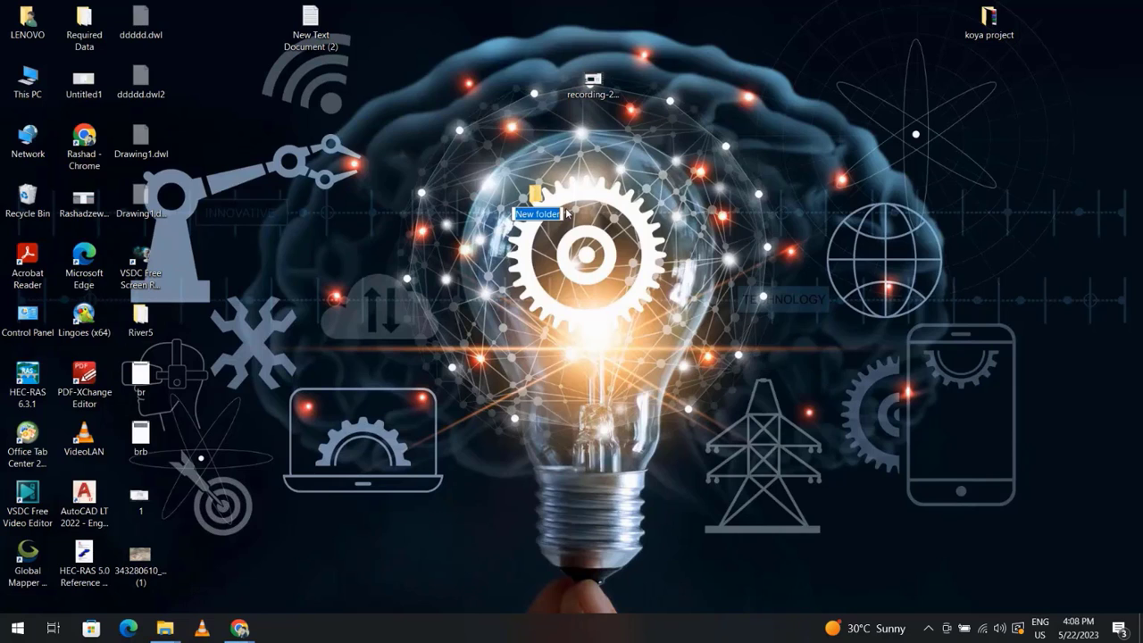
{"action": "type", "text": "off"}
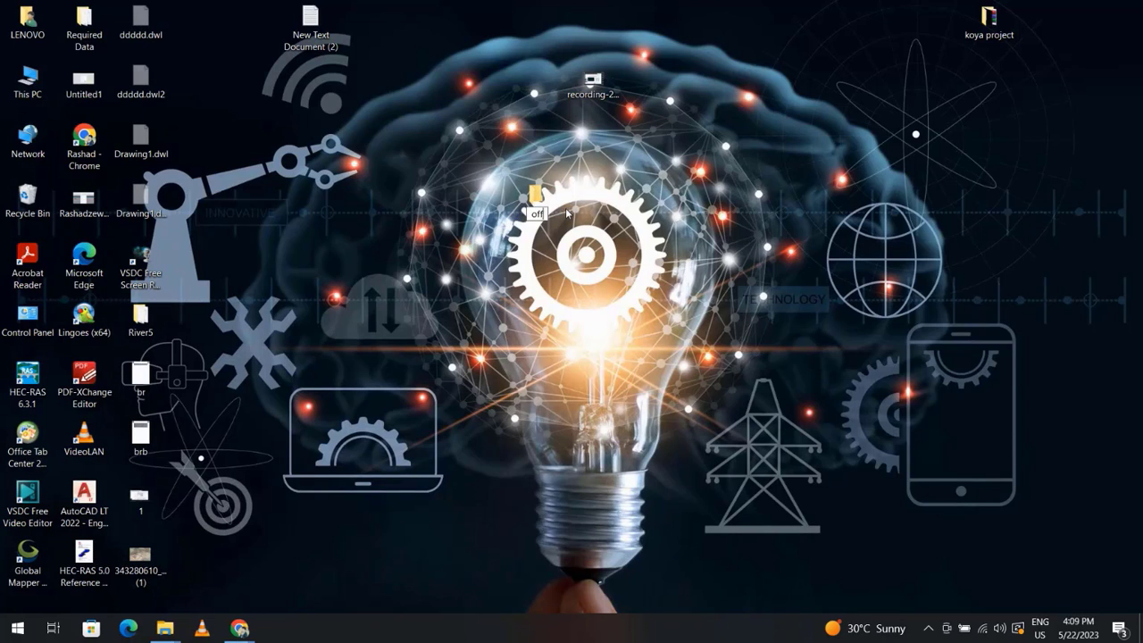
{"action": "type", "text": "office 2021"}
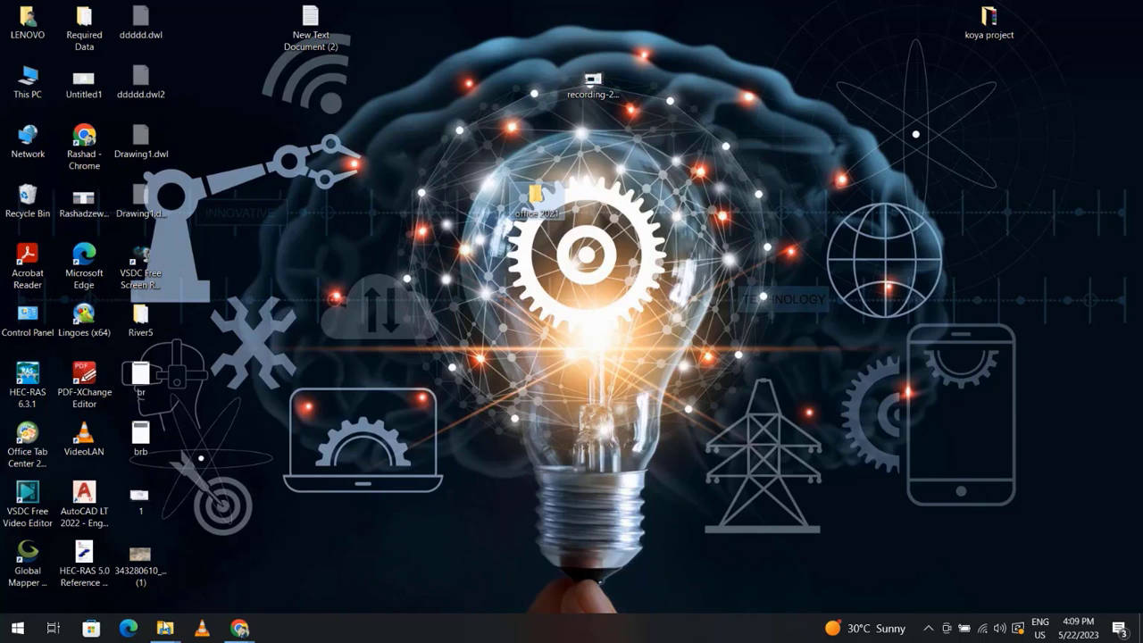
{"action": "left_click", "coordinate": [164, 628]}
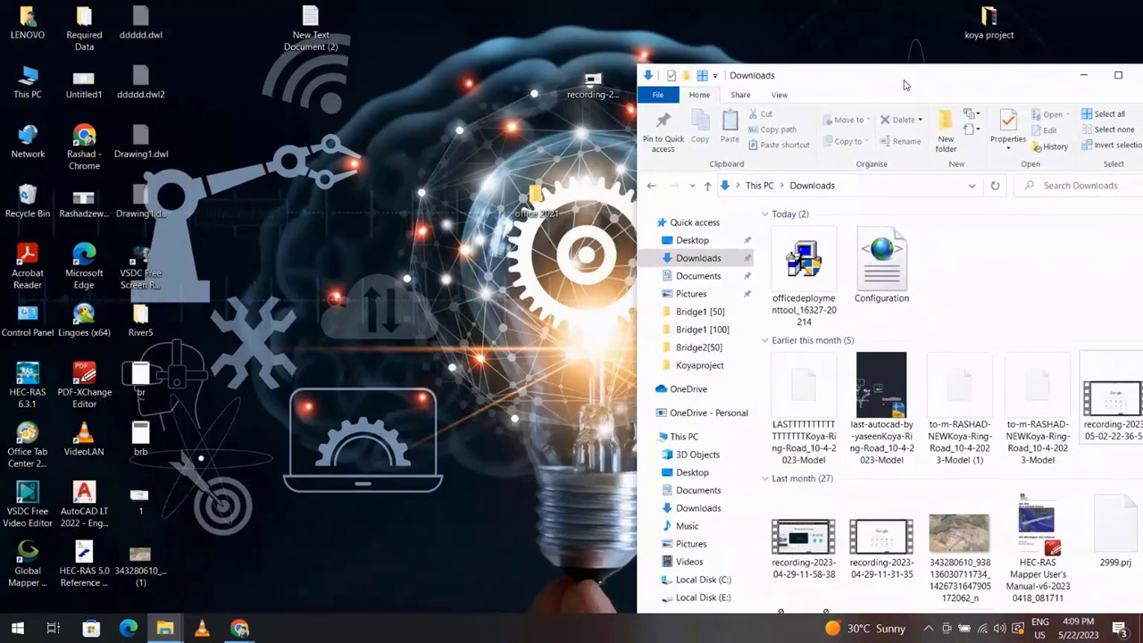
Move Configuration.xml out of Downloads and select the officedeploymenttool file.
{"action": "left_click", "coordinate": [882, 259]}
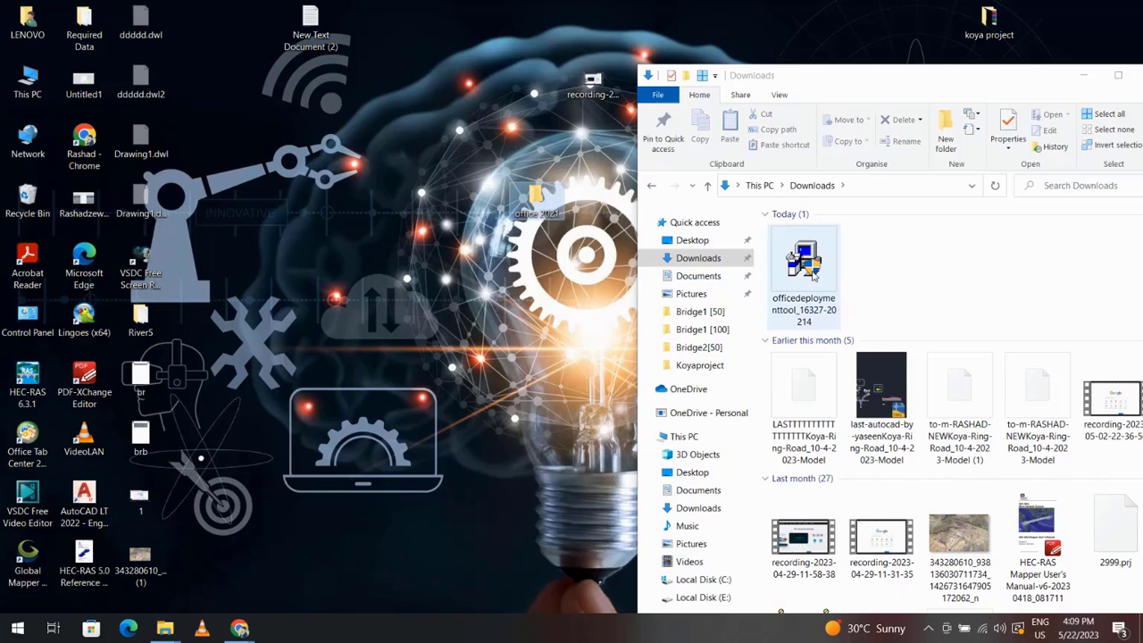
{"action": "mouse_move", "coordinate": [813, 274]}
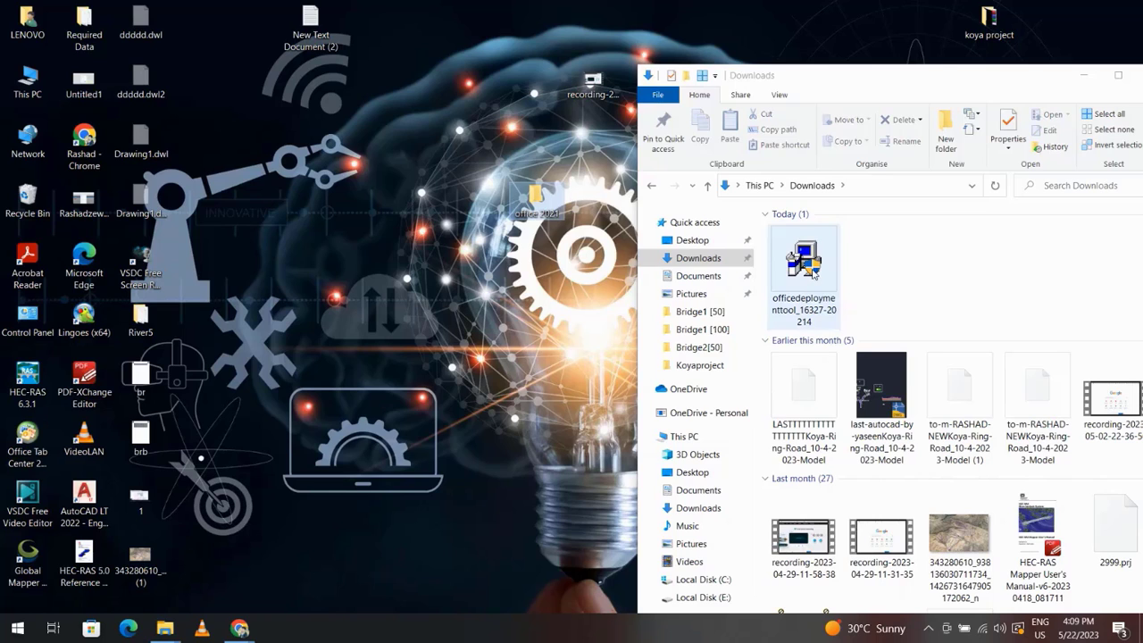
{"action": "left_click", "coordinate": [803, 259]}
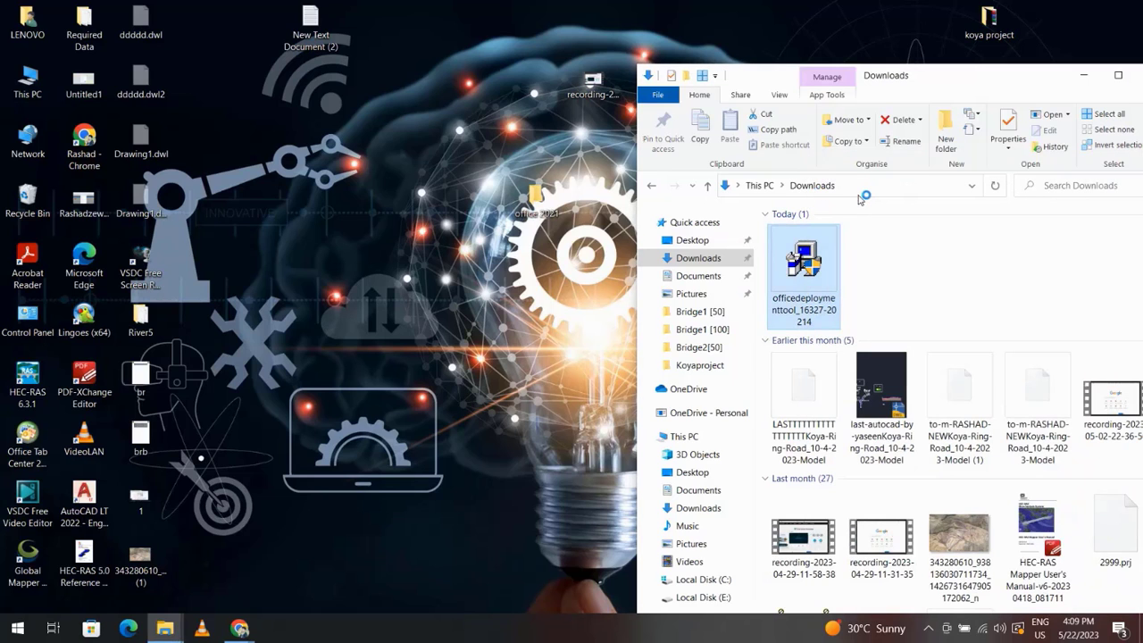
Run the Office Deployment Tool installer and accept its license terms.
{"action": "double_click", "coordinate": [803, 259]}
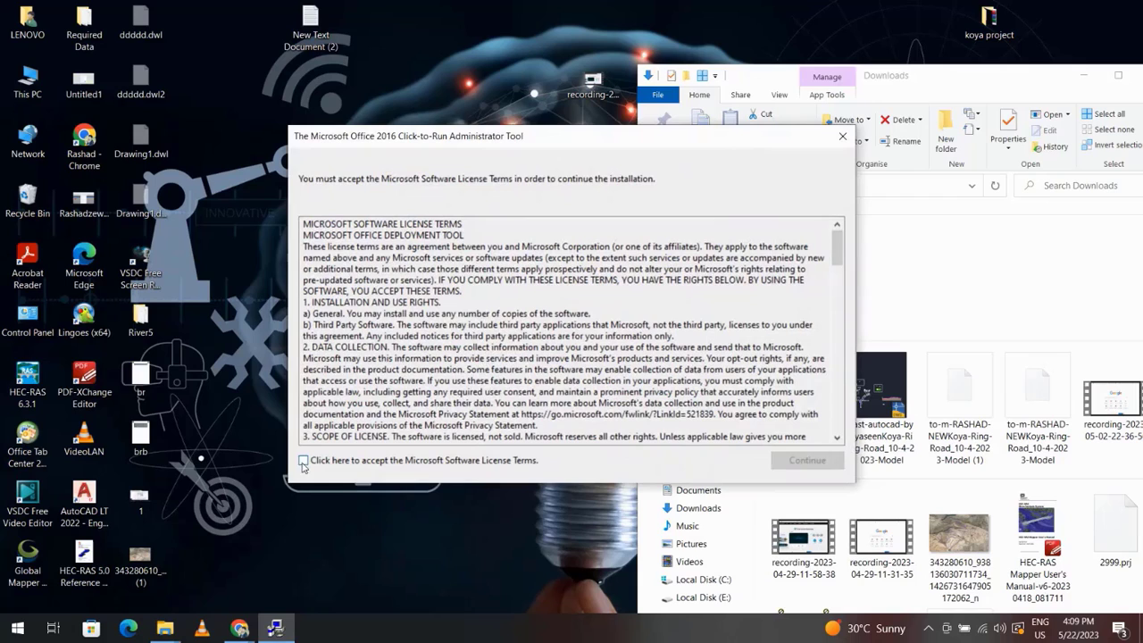
{"action": "left_click", "coordinate": [304, 460]}
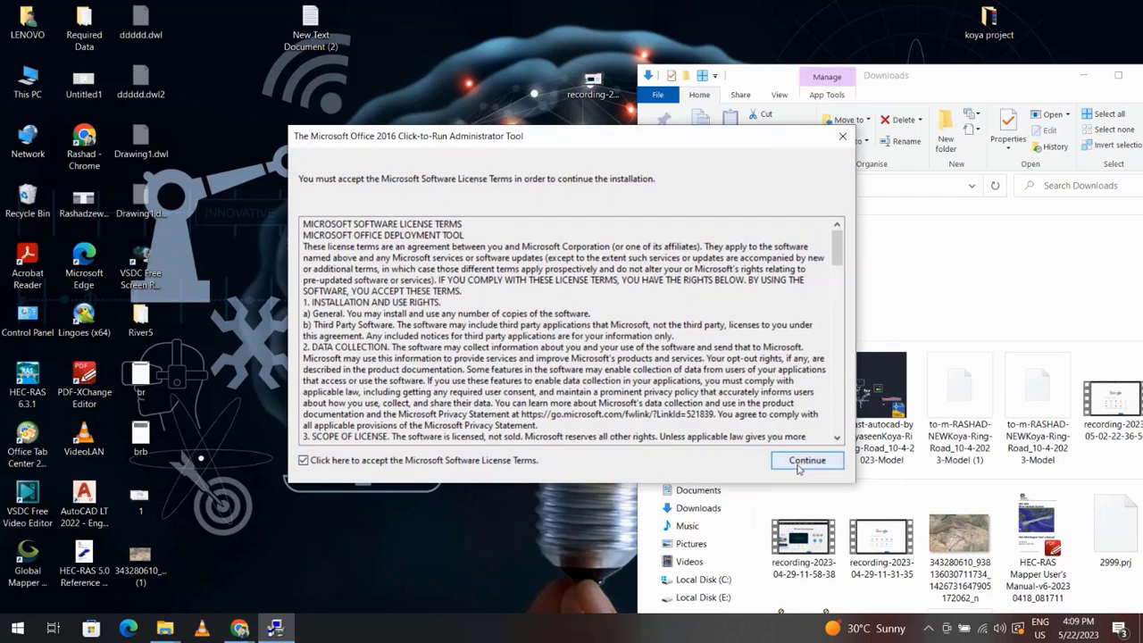
Extract the deployment files into the office 2021 folder on the Desktop and acknowledge success.
{"action": "left_click", "coordinate": [806, 460]}
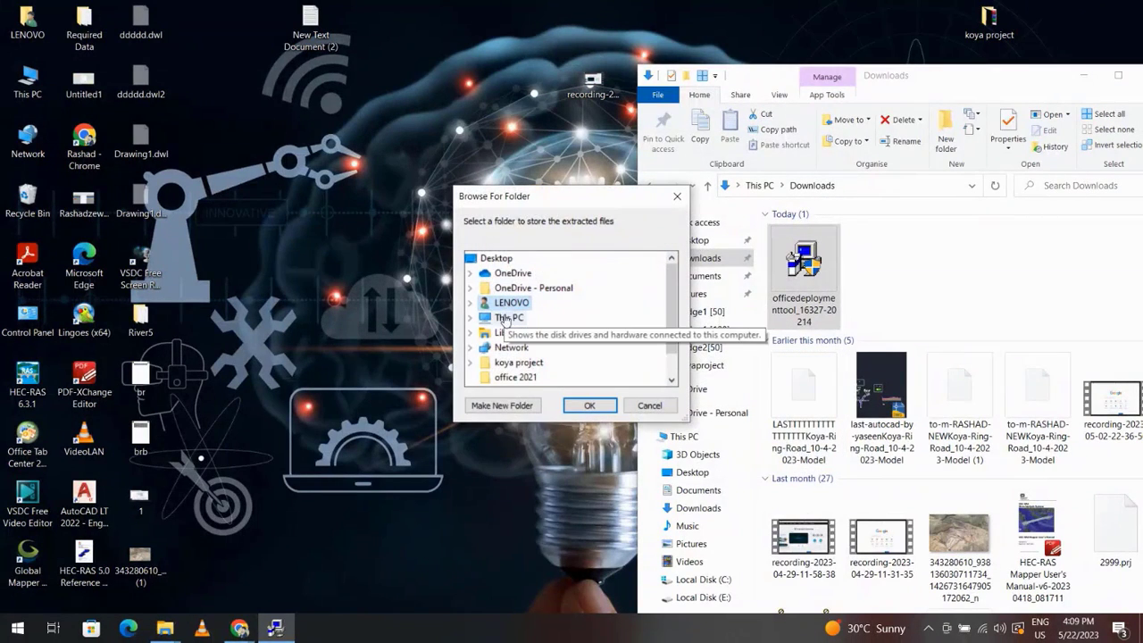
{"action": "left_click", "coordinate": [508, 317]}
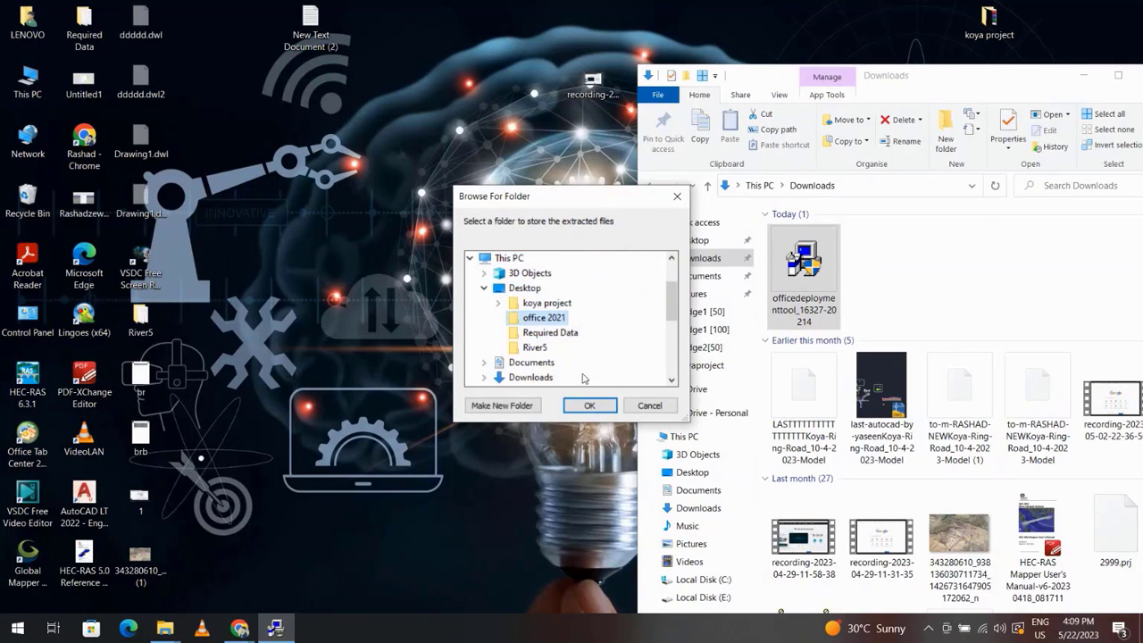
{"action": "left_click", "coordinate": [588, 404]}
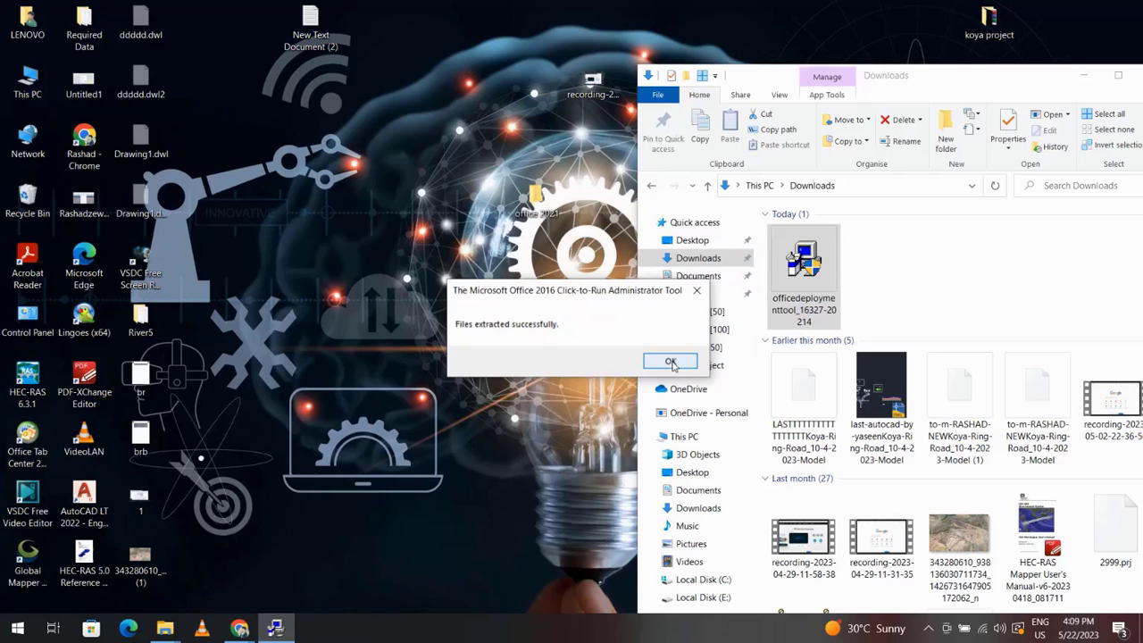
{"action": "left_click", "coordinate": [670, 361]}
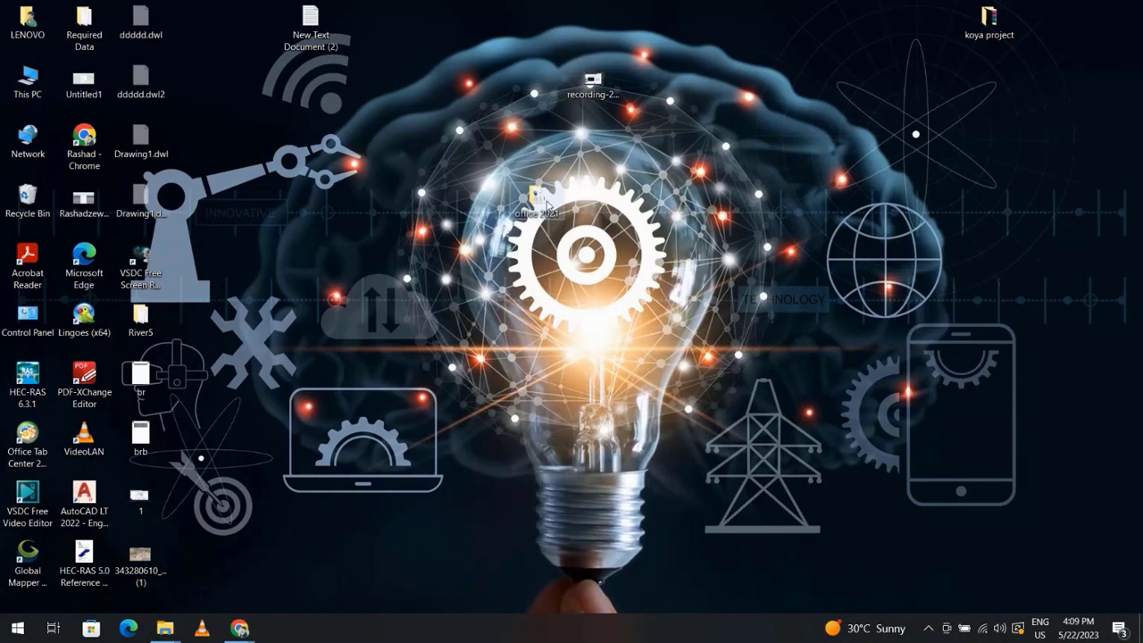
Show the office 2021 folder with its Configuration XML and setup, window moved aside, Start opened.
{"action": "double_click", "coordinate": [535, 197]}
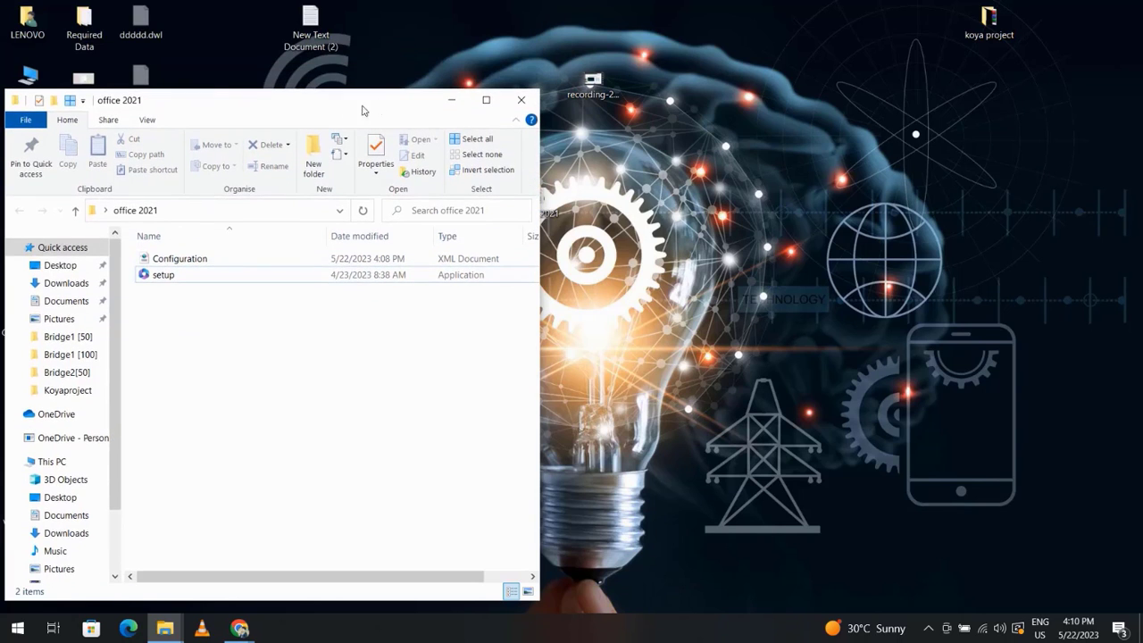
{"action": "left_click_drag", "start_coordinate": [362, 100], "coordinate": [853, 134]}
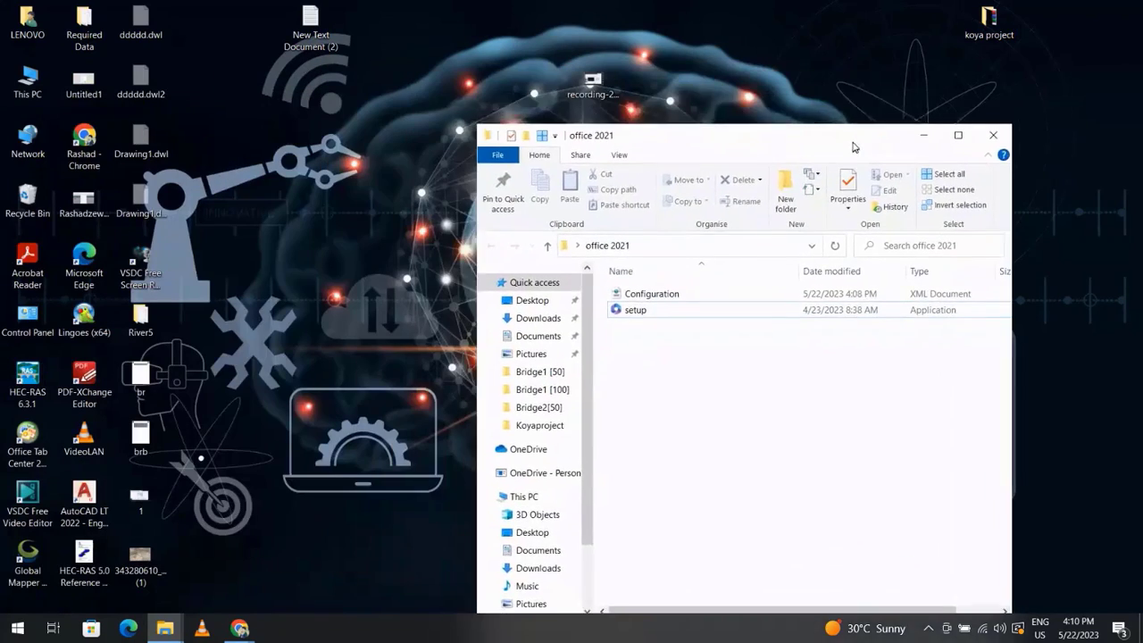
{"action": "left_click", "coordinate": [16, 628]}
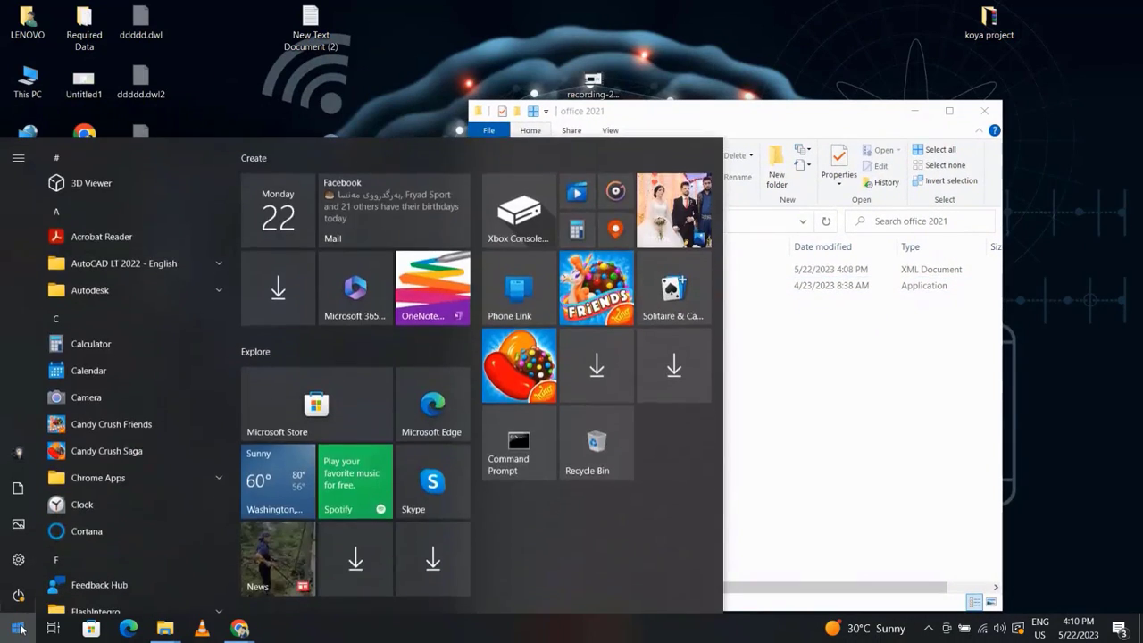
Launch Command Prompt as administrator from Start search.
{"action": "type", "text": "c"}
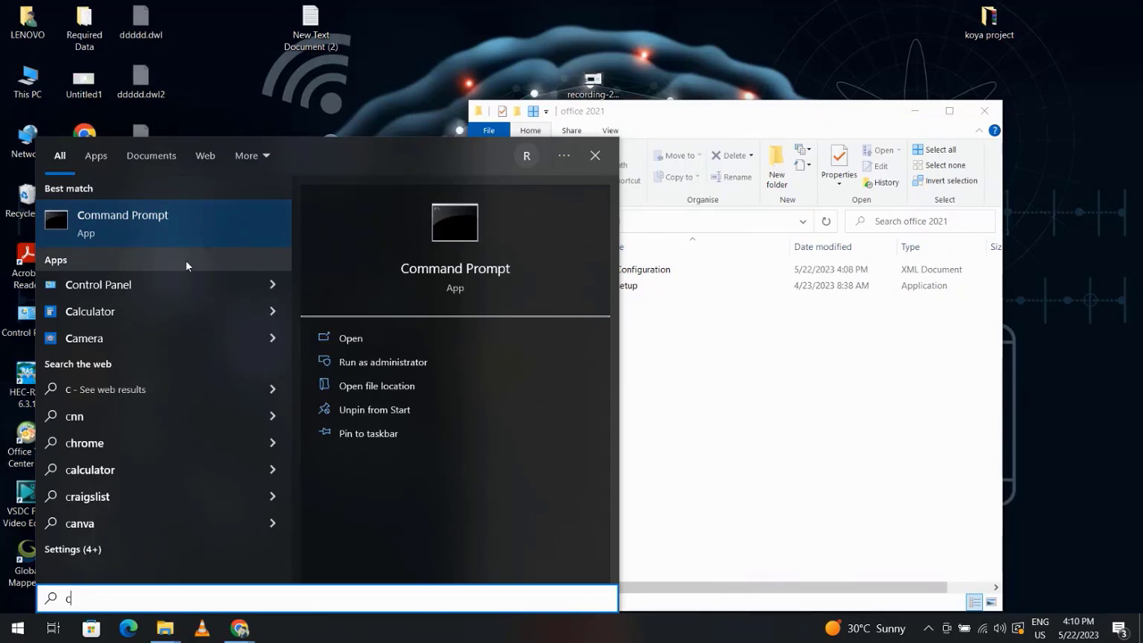
{"action": "left_click", "coordinate": [382, 362]}
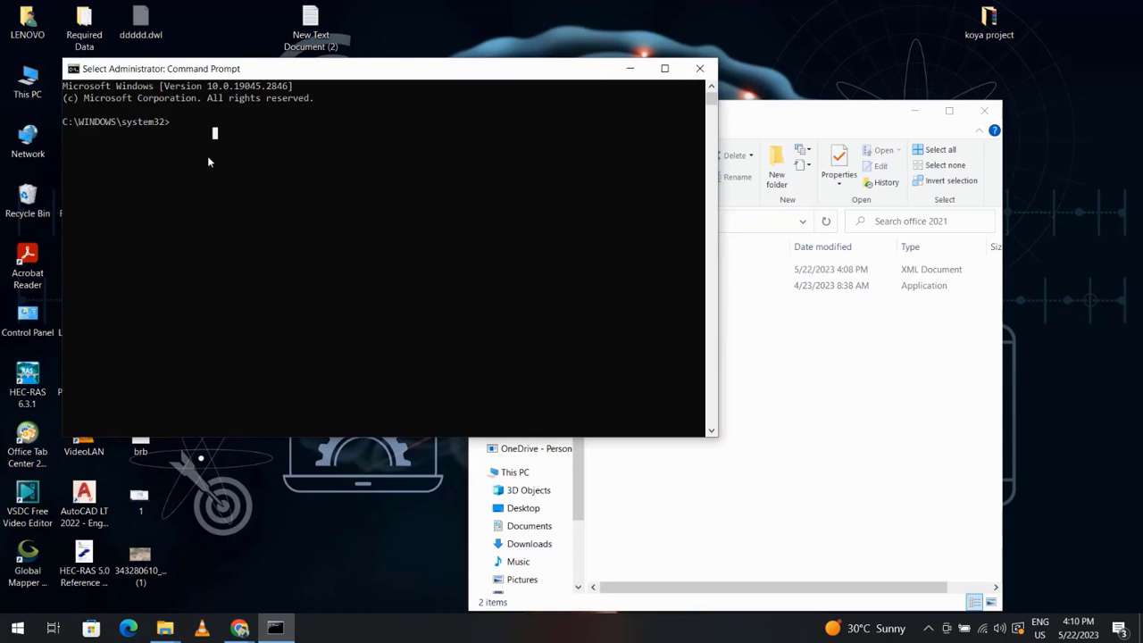
Change directory to C:\Users\LENOVO\Desktop\office 2021.
{"action": "type", "text": "c"}
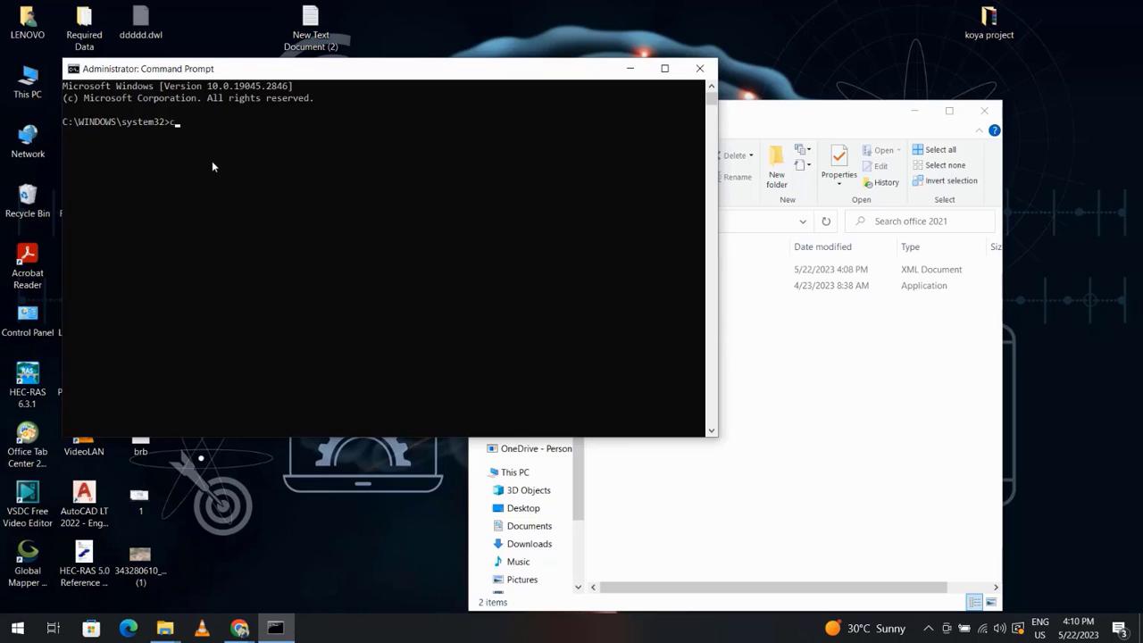
{"action": "type", "text": "d"}
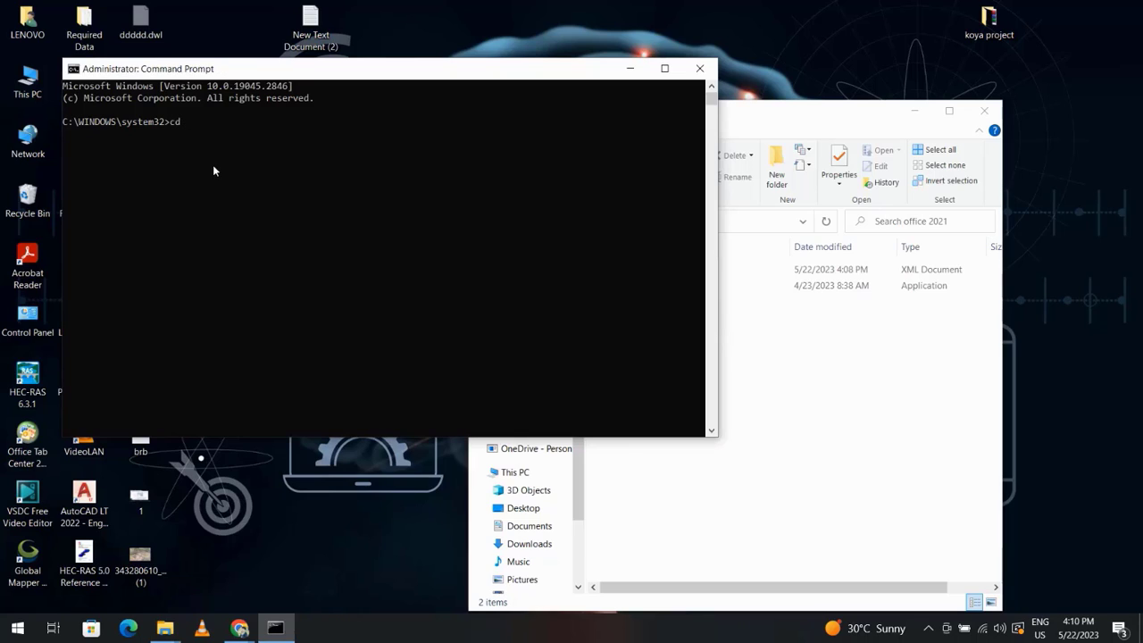
{"action": "type", "text": "C:\\Users\\LENOVO\\Desktop\\office 2021"}
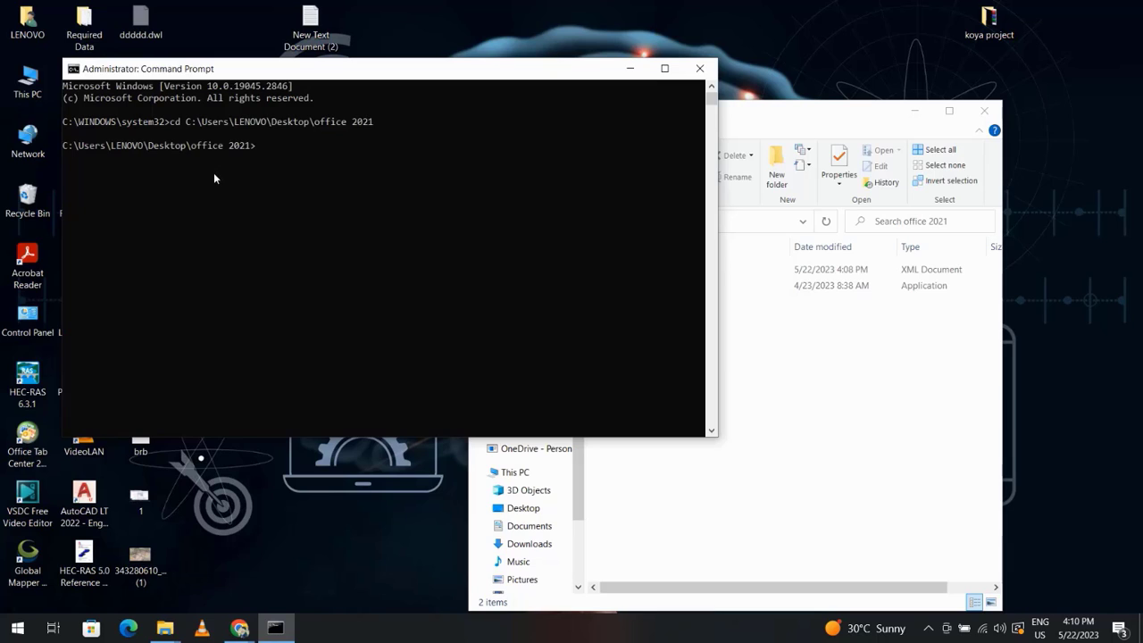
Run setup /configure configuration.xml to start the Office installation.
{"action": "type", "text": "setup/"}
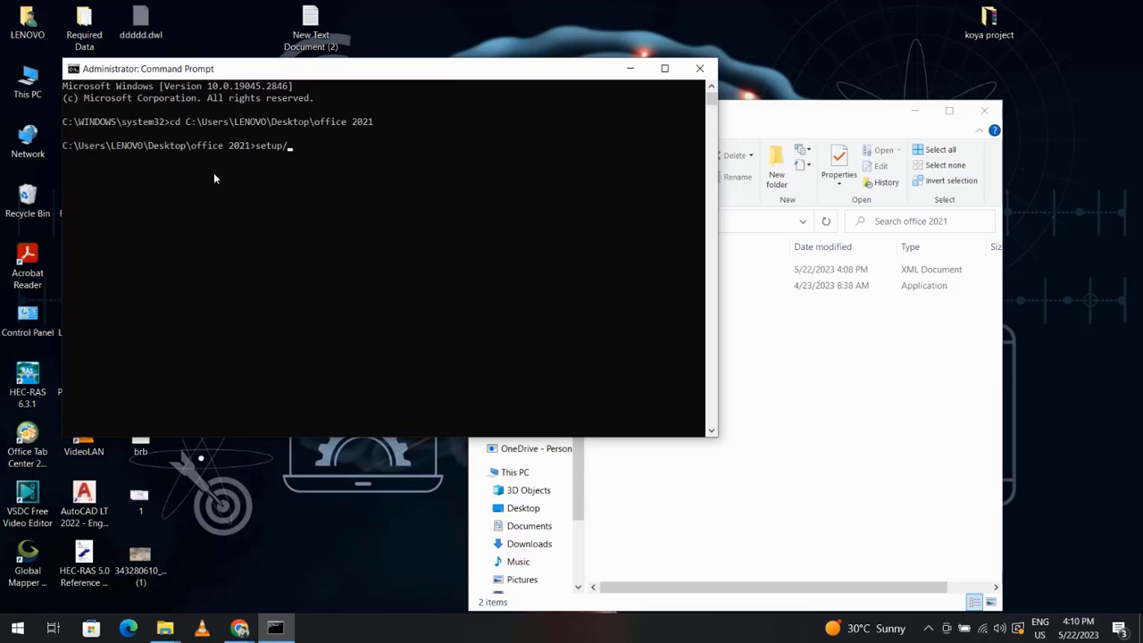
{"action": "type", "text": "config"}
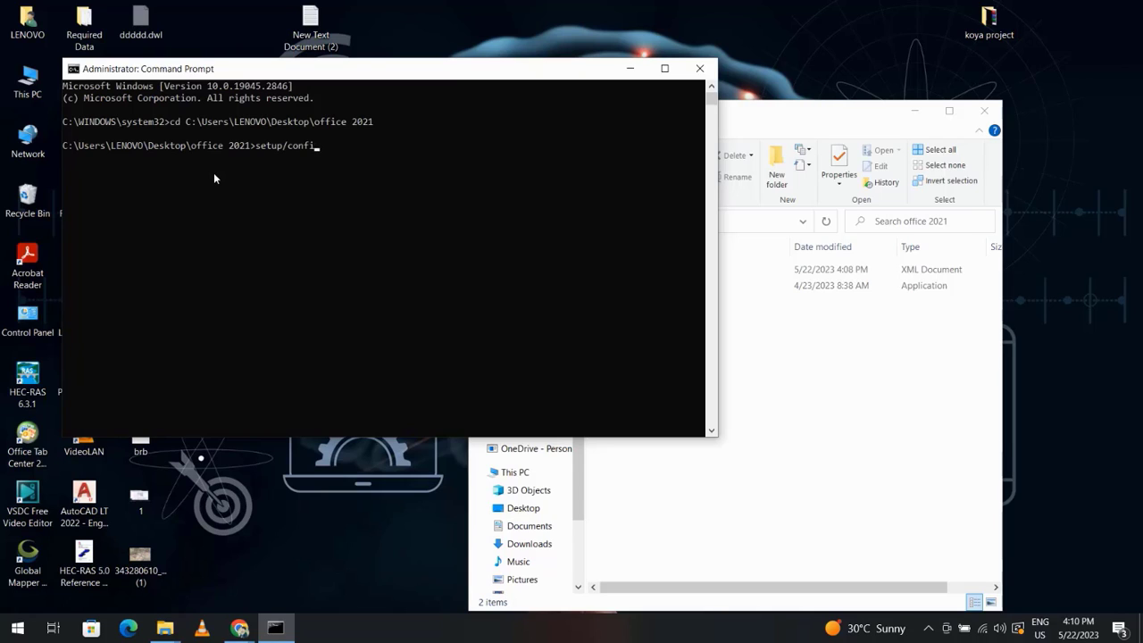
{"action": "type", "text": "gure"}
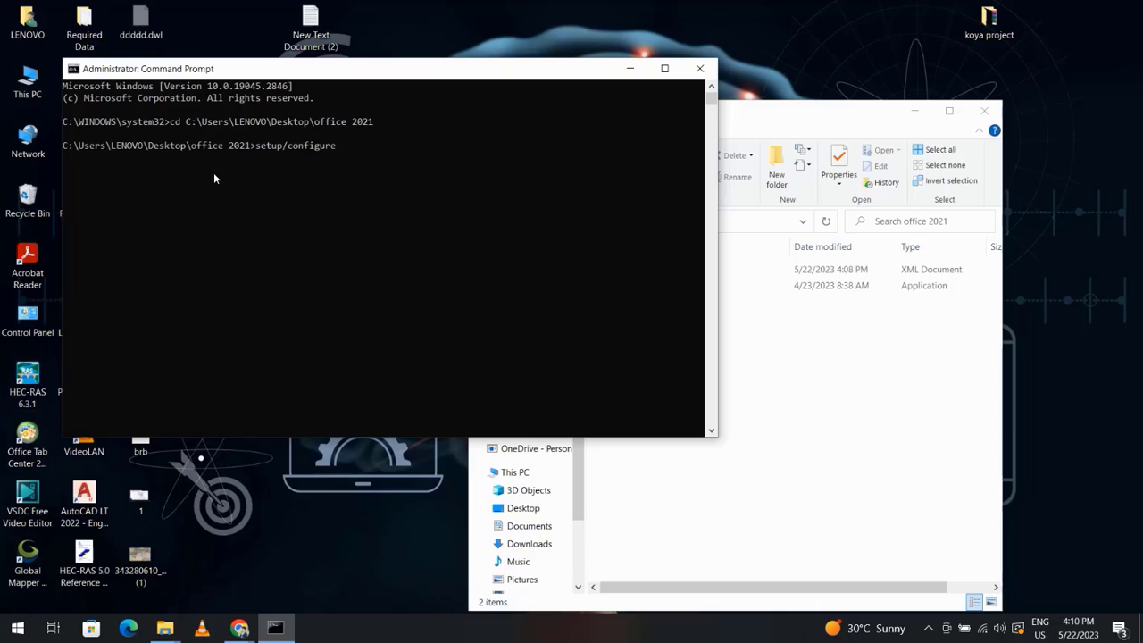
{"action": "type", "text": "confi"}
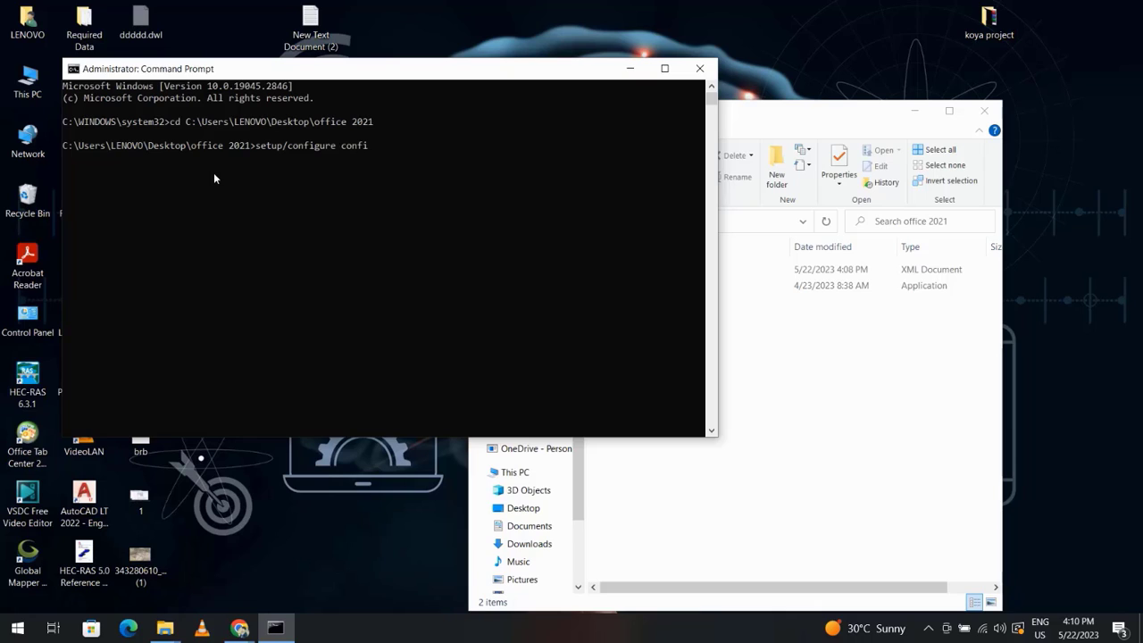
{"action": "type", "text": "gurat"}
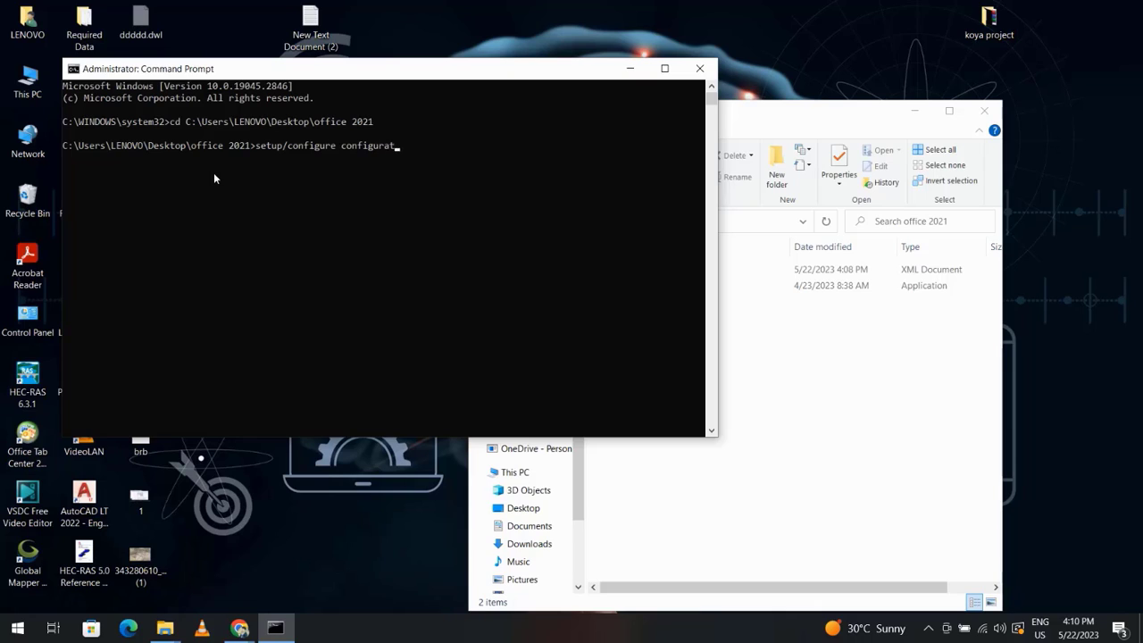
{"action": "type", "text": "ion"}
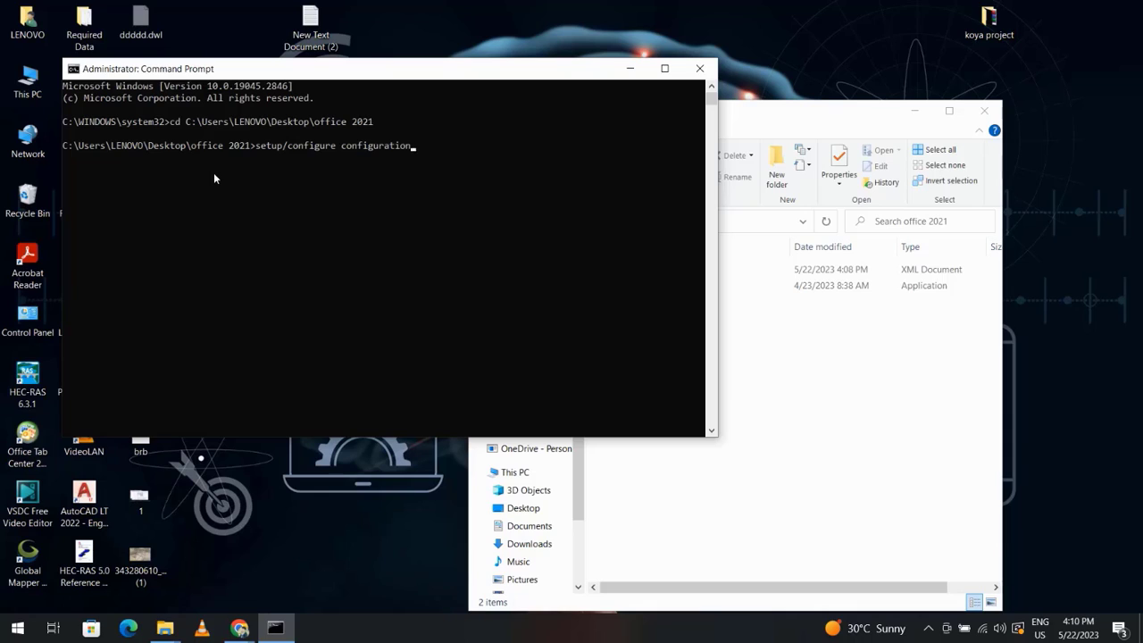
{"action": "type", "text": ".xml"}
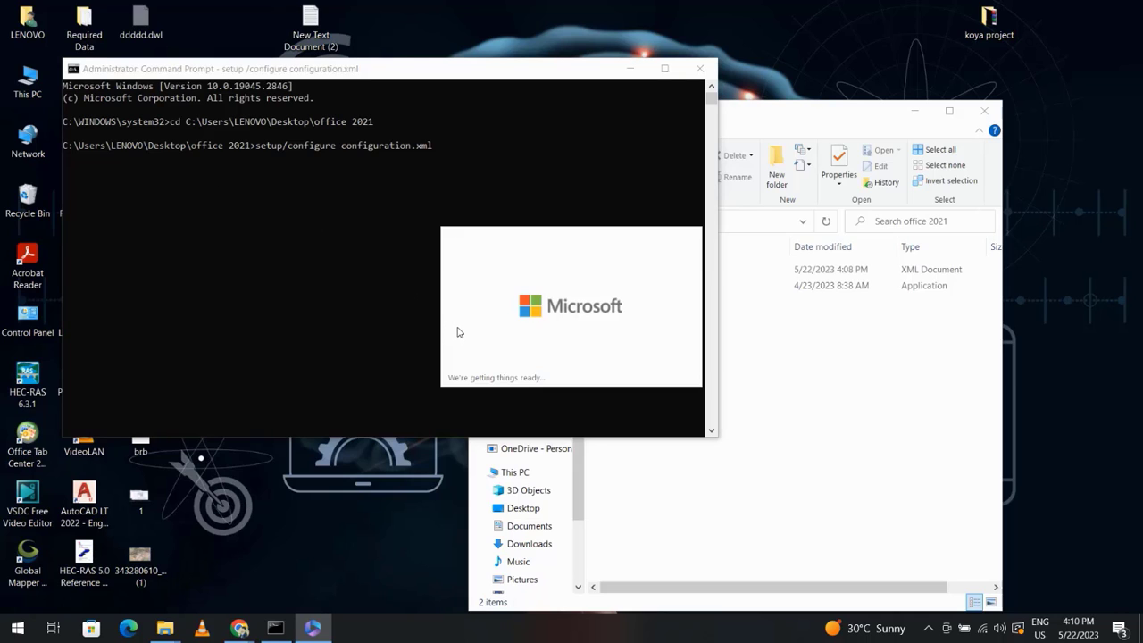
{"action": "mouse_move", "coordinate": [462, 354]}
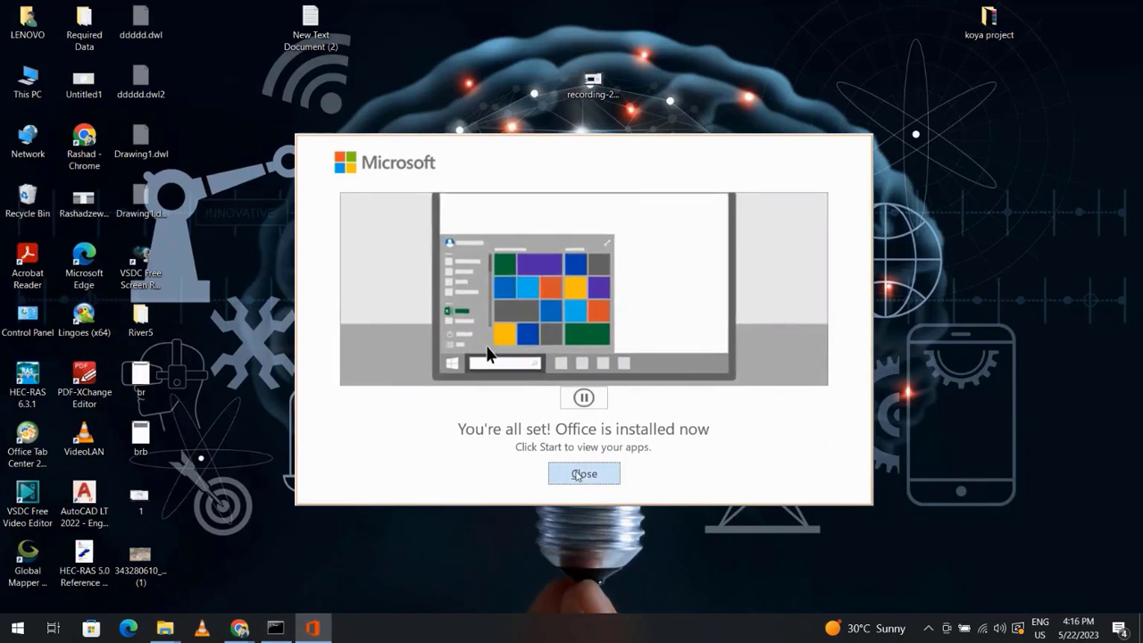
Close the 'You're all set! Office is installed now' message.
{"action": "left_click", "coordinate": [583, 473]}
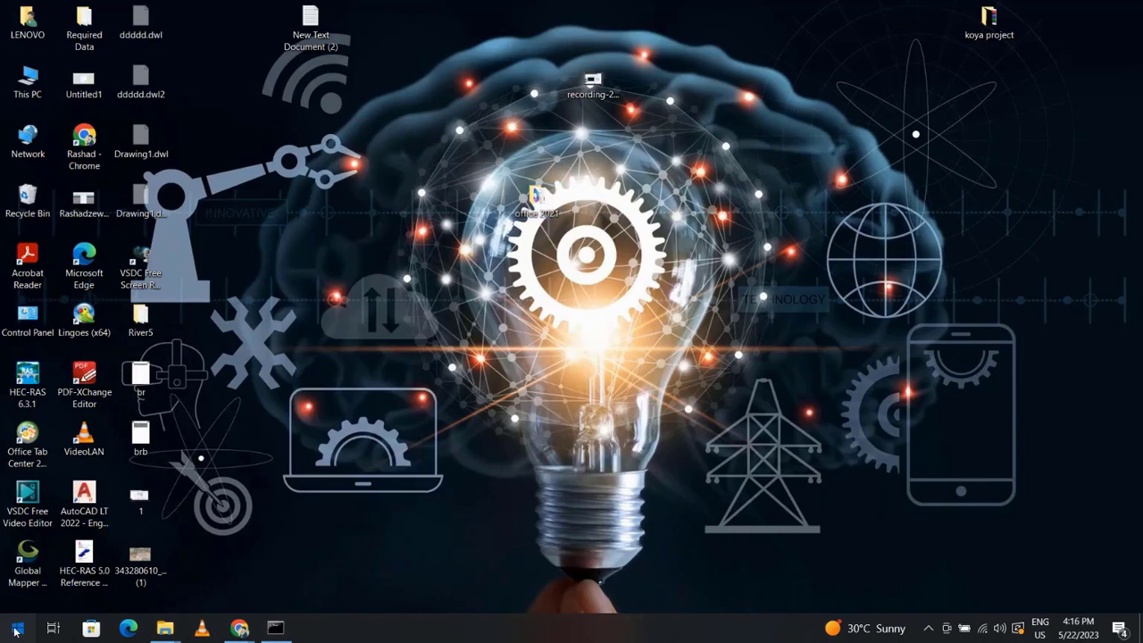
Launch the newly installed Word and create a blank document.
{"action": "left_click", "coordinate": [15, 628]}
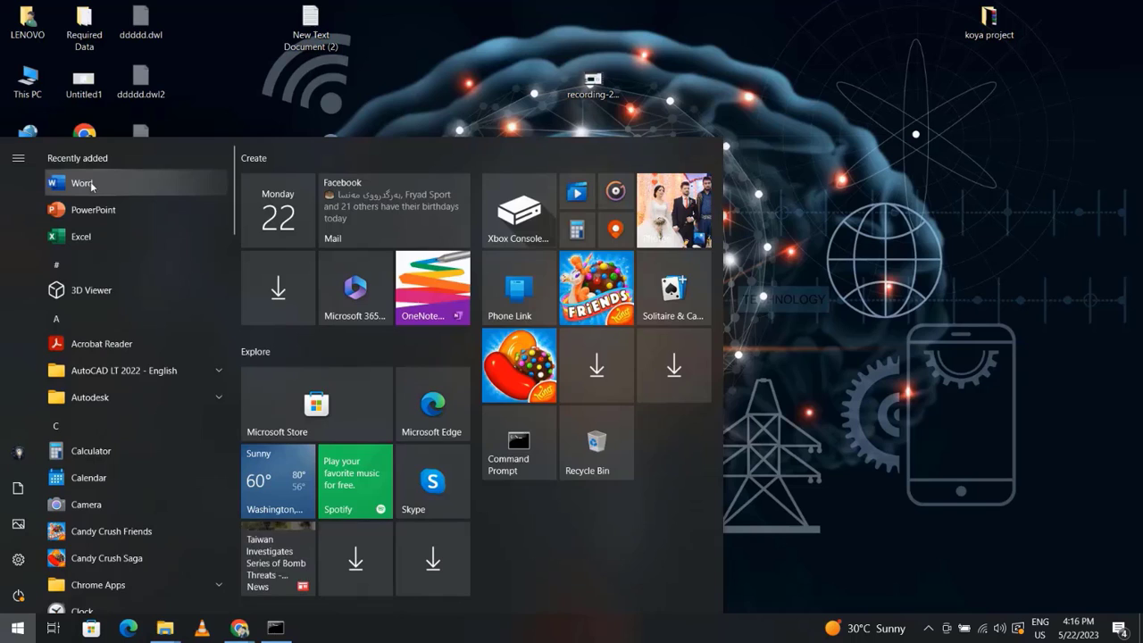
{"action": "left_click", "coordinate": [83, 184]}
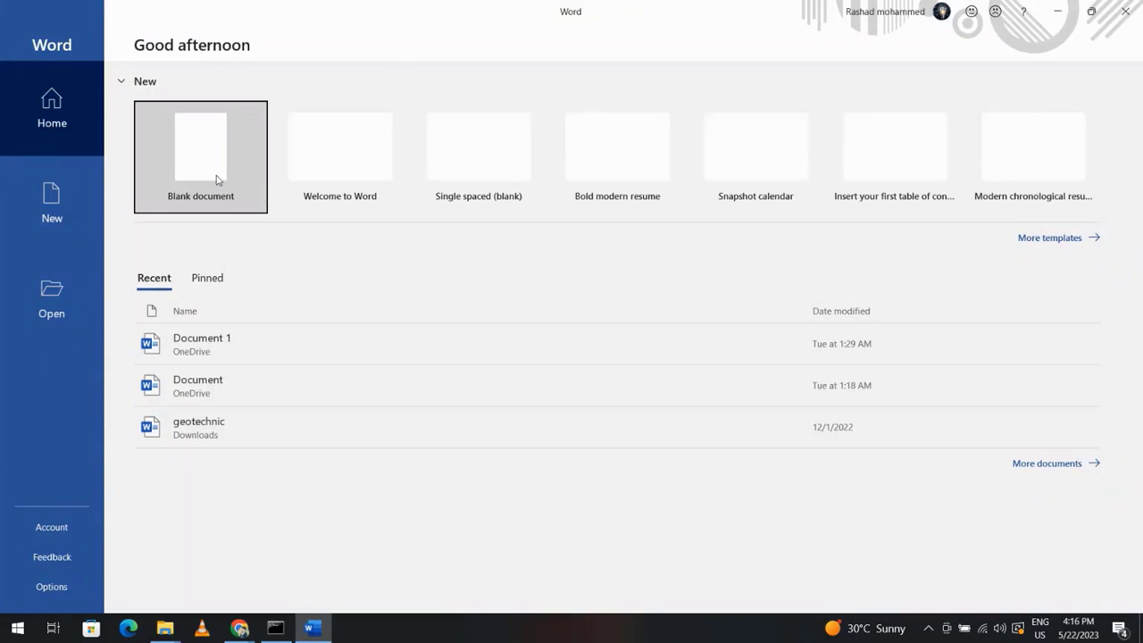
{"action": "left_click", "coordinate": [200, 157]}
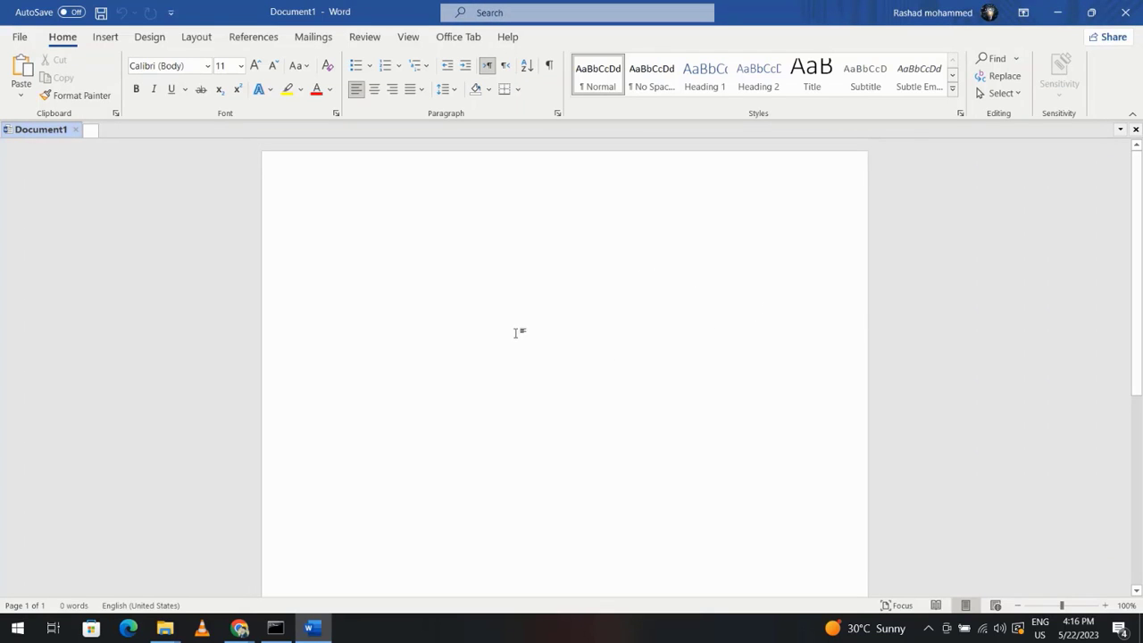
{"action": "mouse_move", "coordinate": [251, 606]}
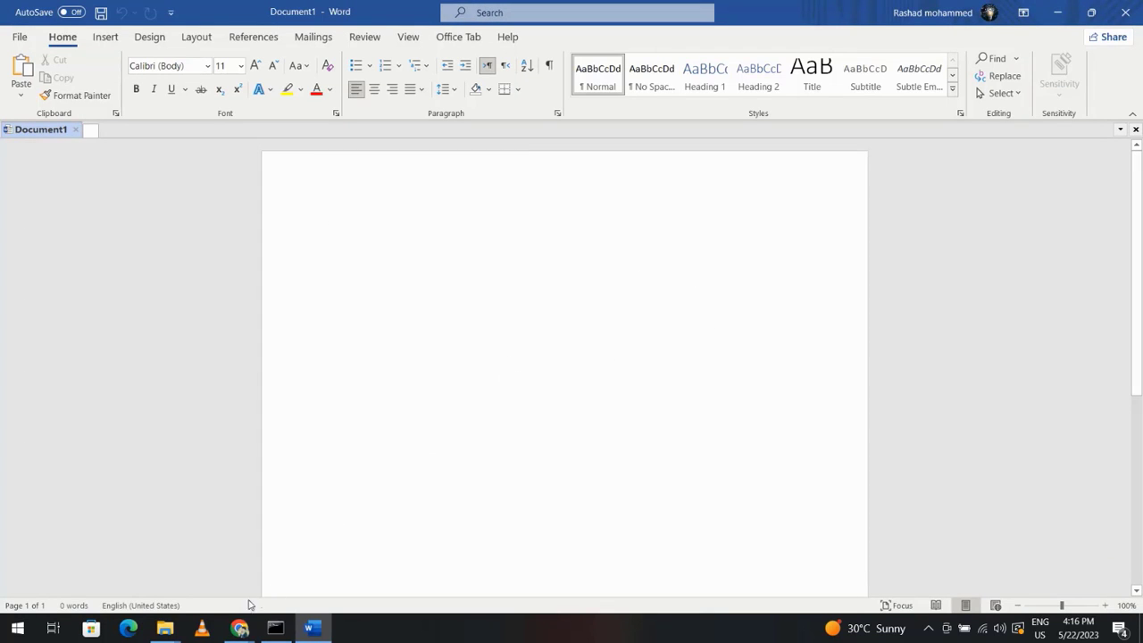